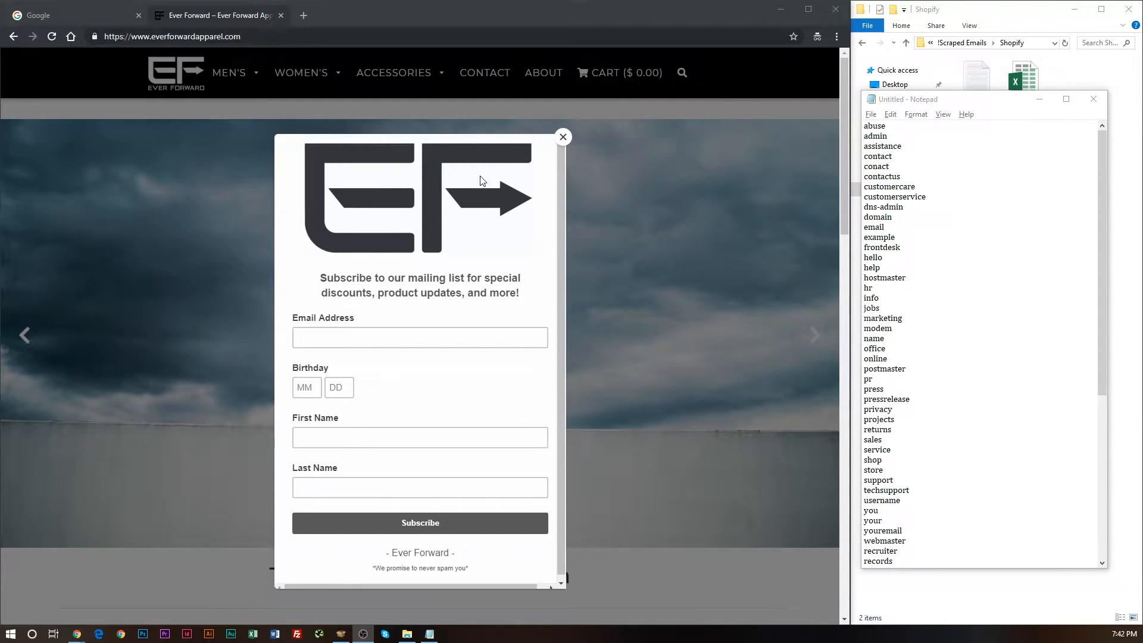
- Dismiss the Ever Forward newsletter popup and bring up the page's context menu
{"action": "left_click", "coordinate": [563, 136]}
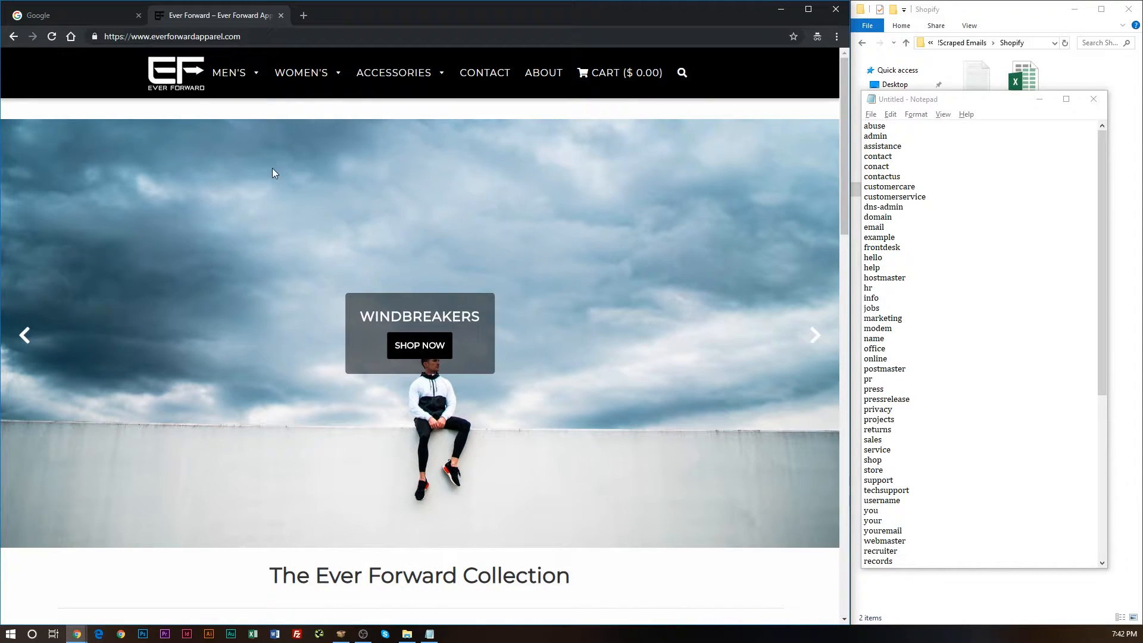
{"action": "mouse_move", "coordinate": [117, 570]}
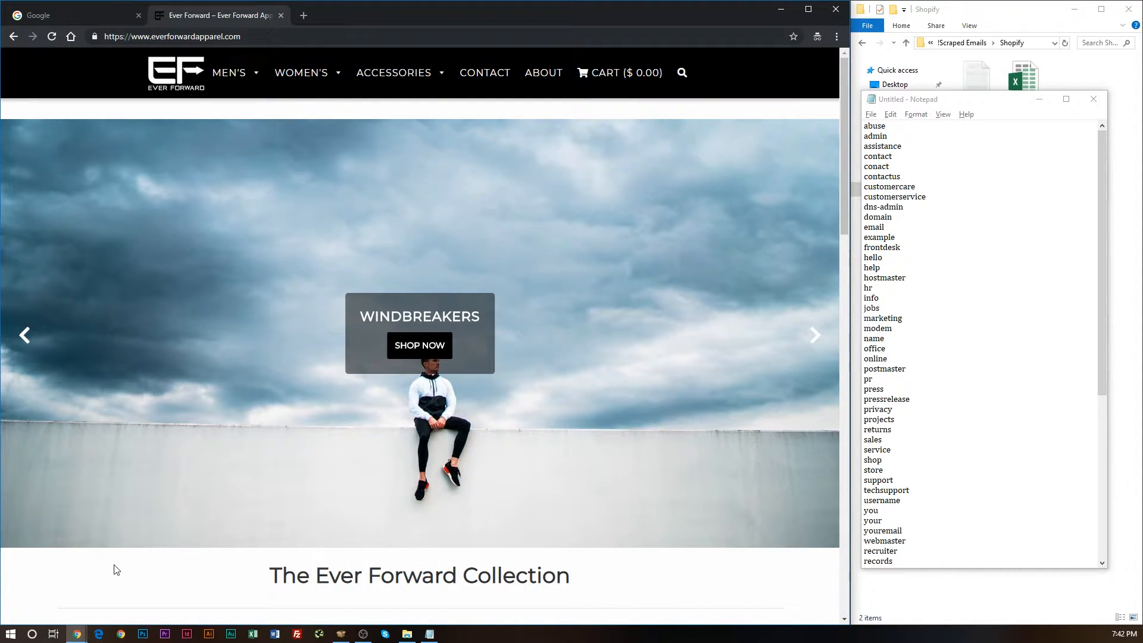
{"action": "right_click", "coordinate": [114, 569]}
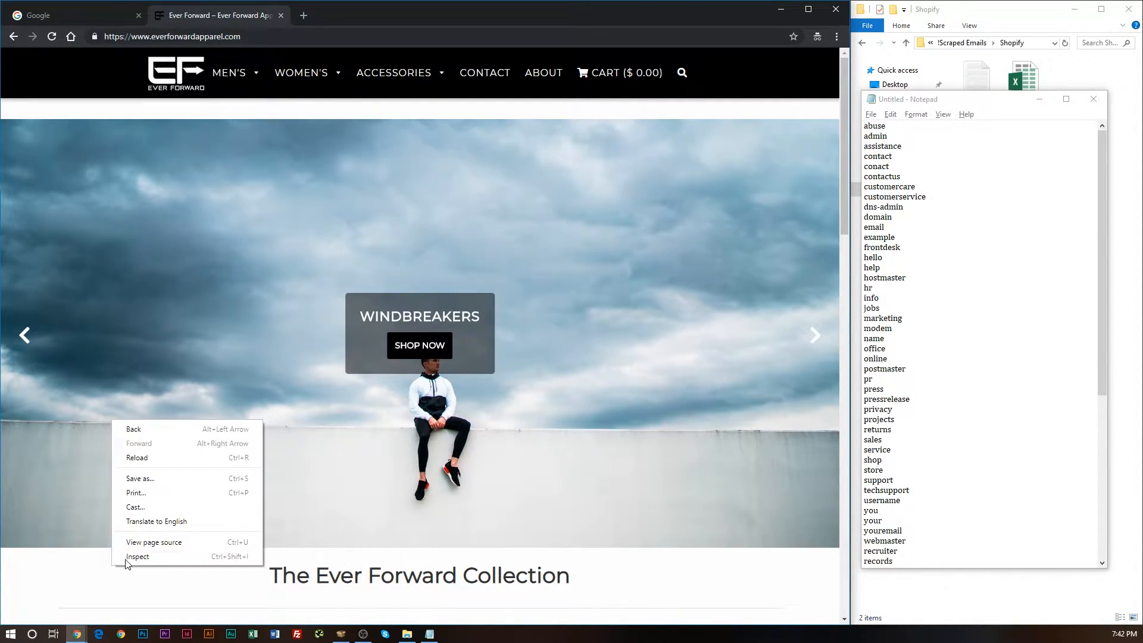
{"action": "left_click", "coordinate": [154, 541]}
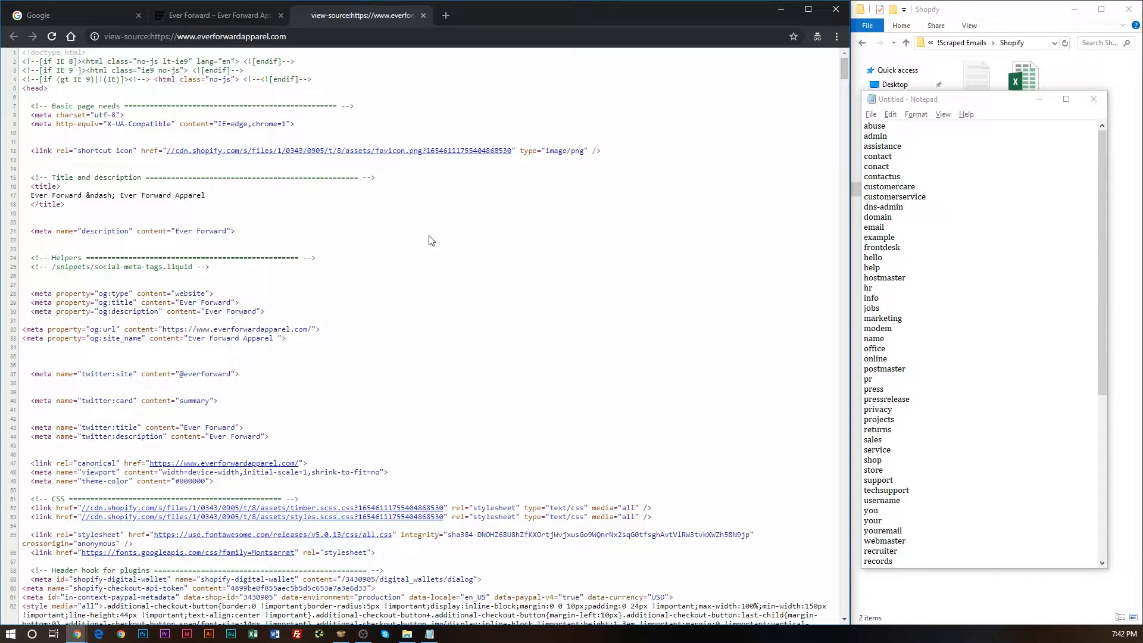
{"action": "type", "text": "affi"}
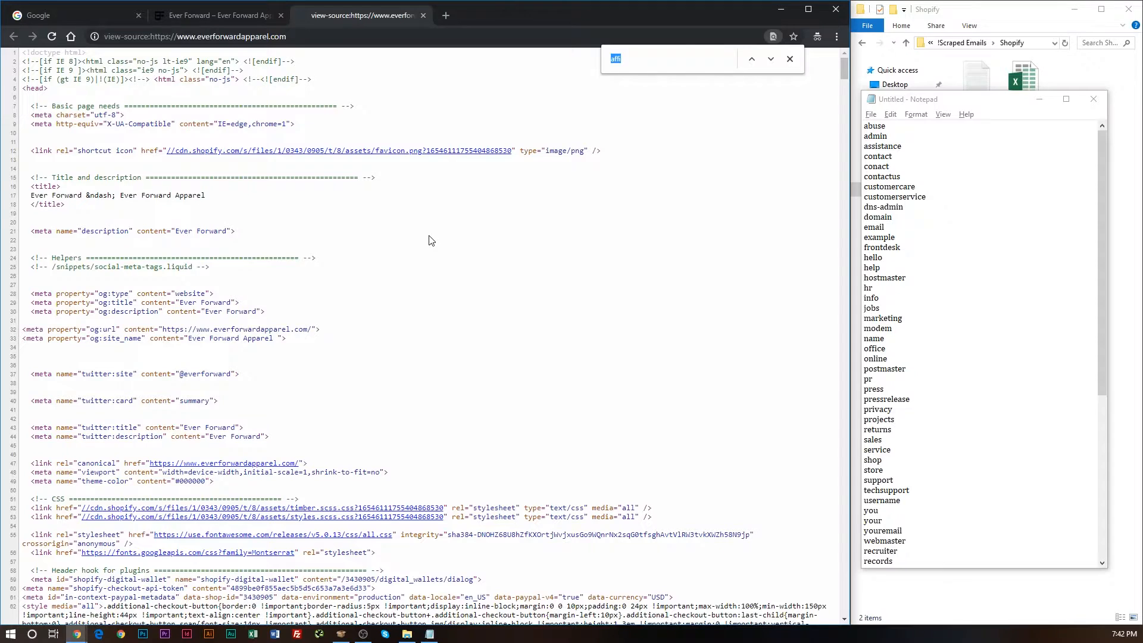
{"action": "type", "text": "myshopify"}
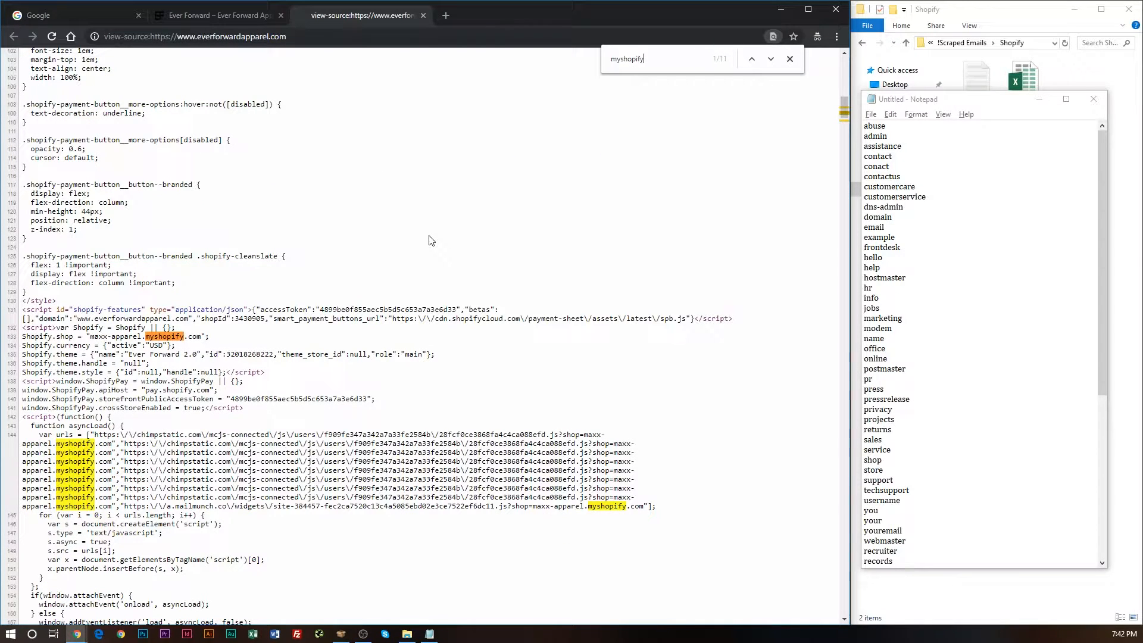
{"action": "mouse_move", "coordinate": [212, 158]}
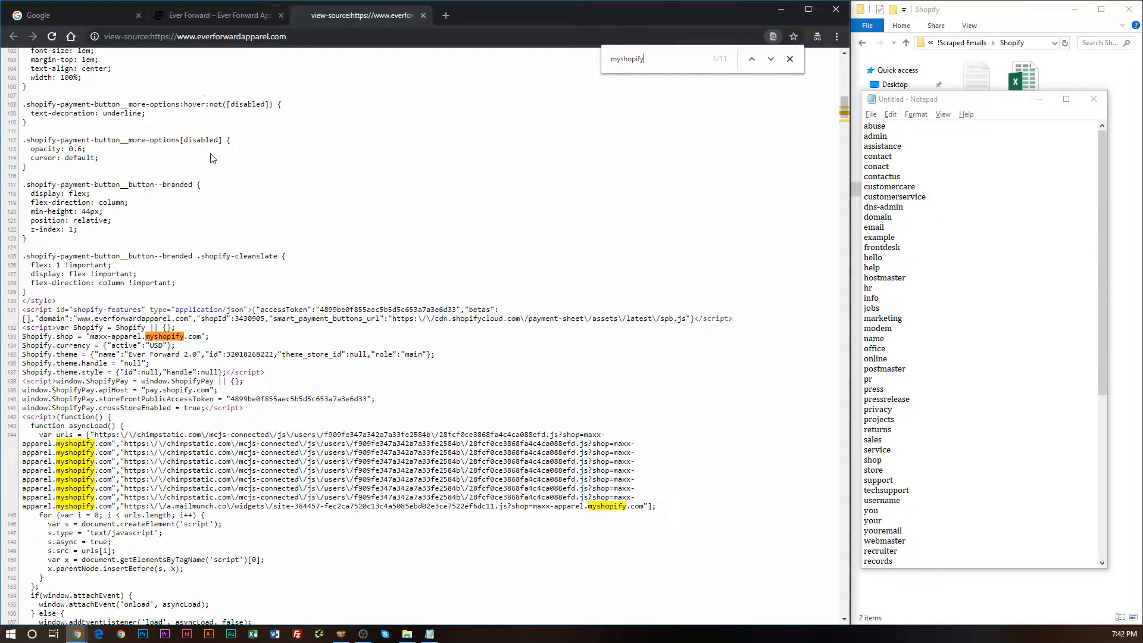
{"action": "mouse_move", "coordinate": [84, 343]}
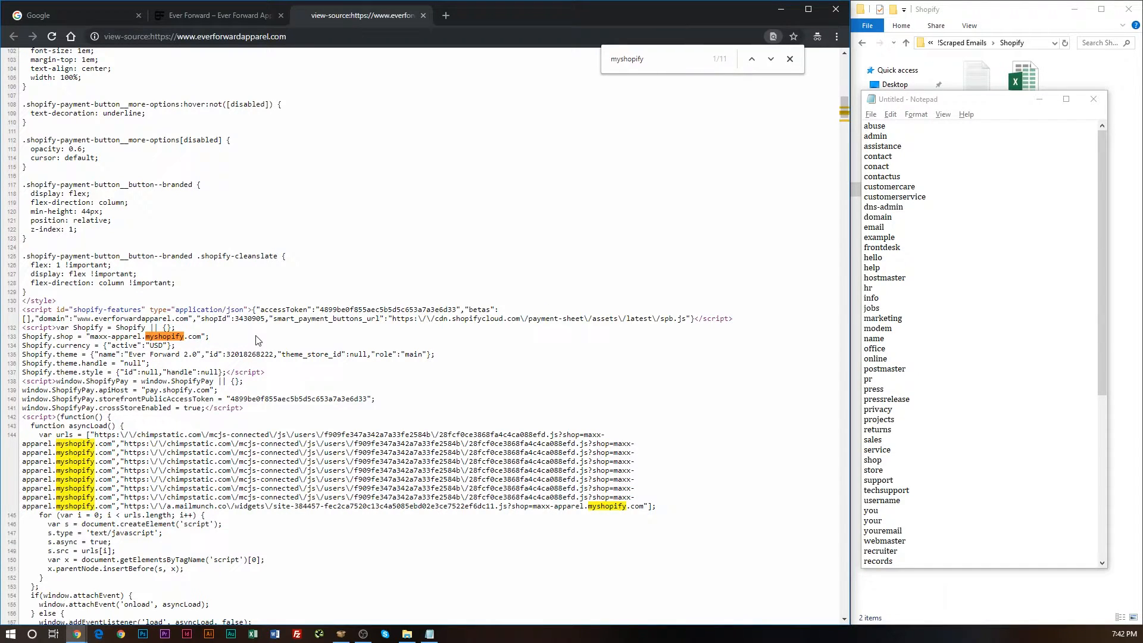
{"action": "left_click", "coordinate": [215, 14]}
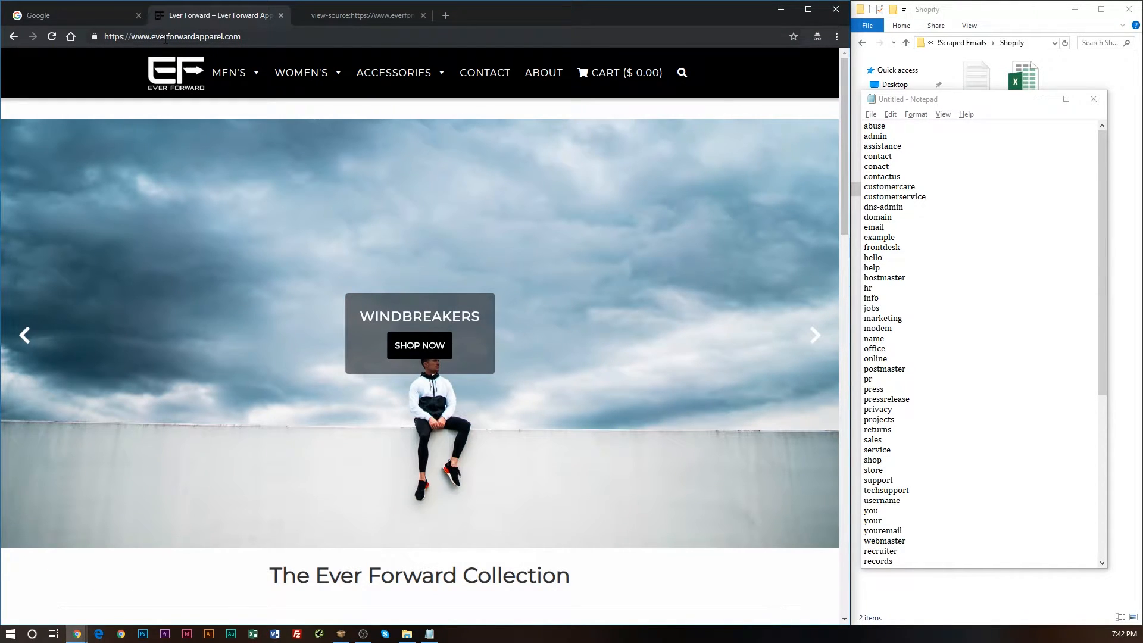
{"action": "left_click", "coordinate": [361, 14]}
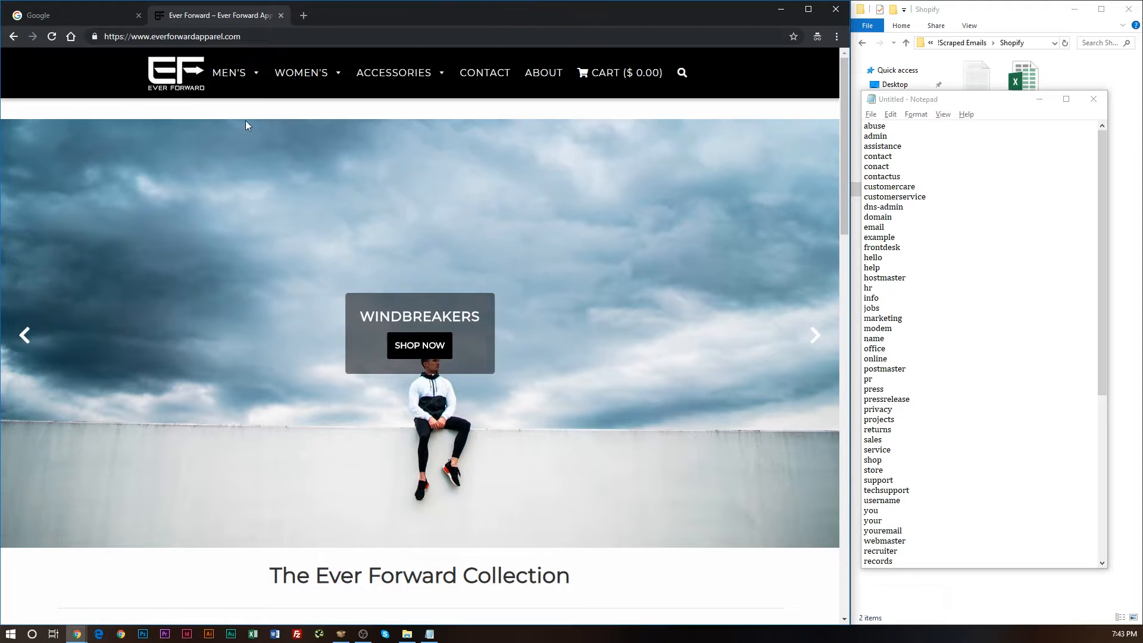
- Search Google for '.myshopify.com + fishing' and scroll through the store results
{"action": "left_click", "coordinate": [69, 14]}
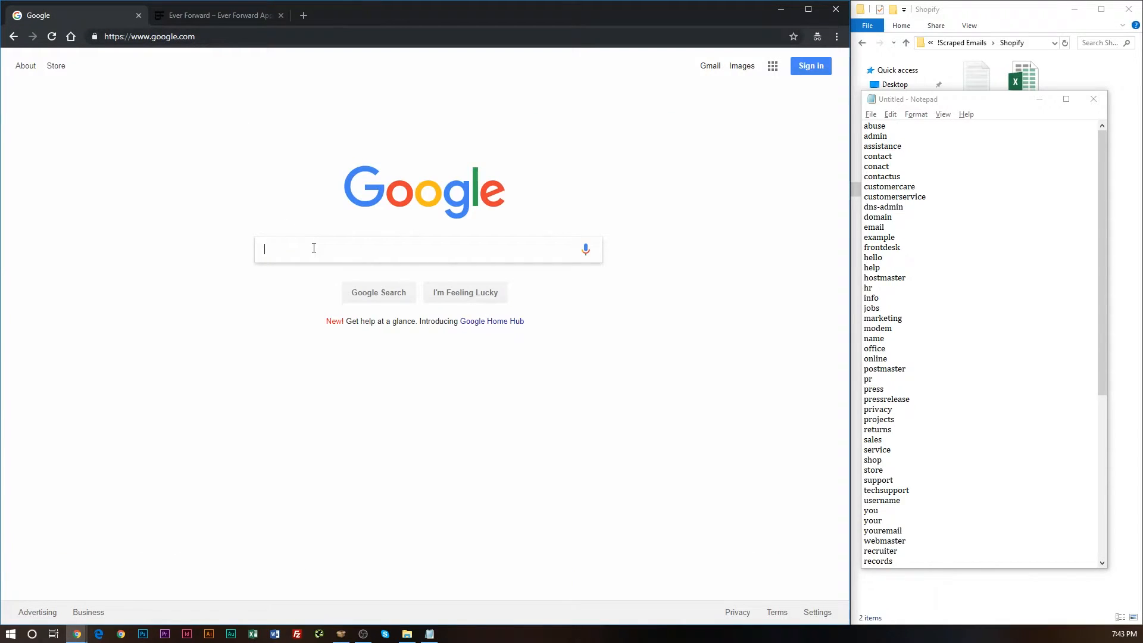
{"action": "type", "text": ".mysho"}
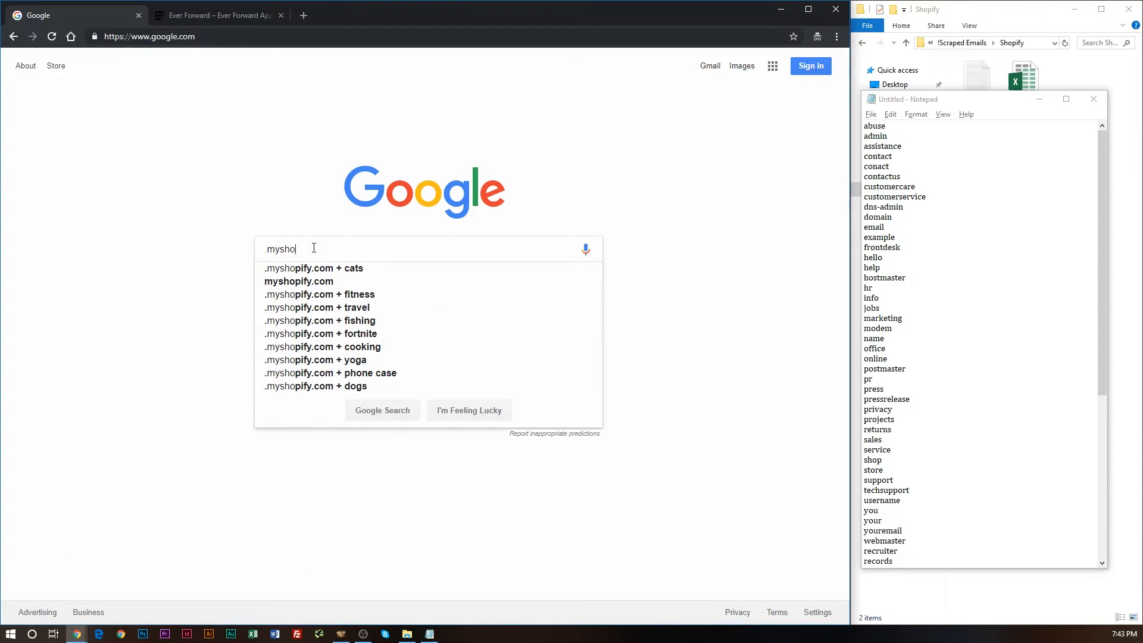
{"action": "type", "text": "pify.com + fishing"}
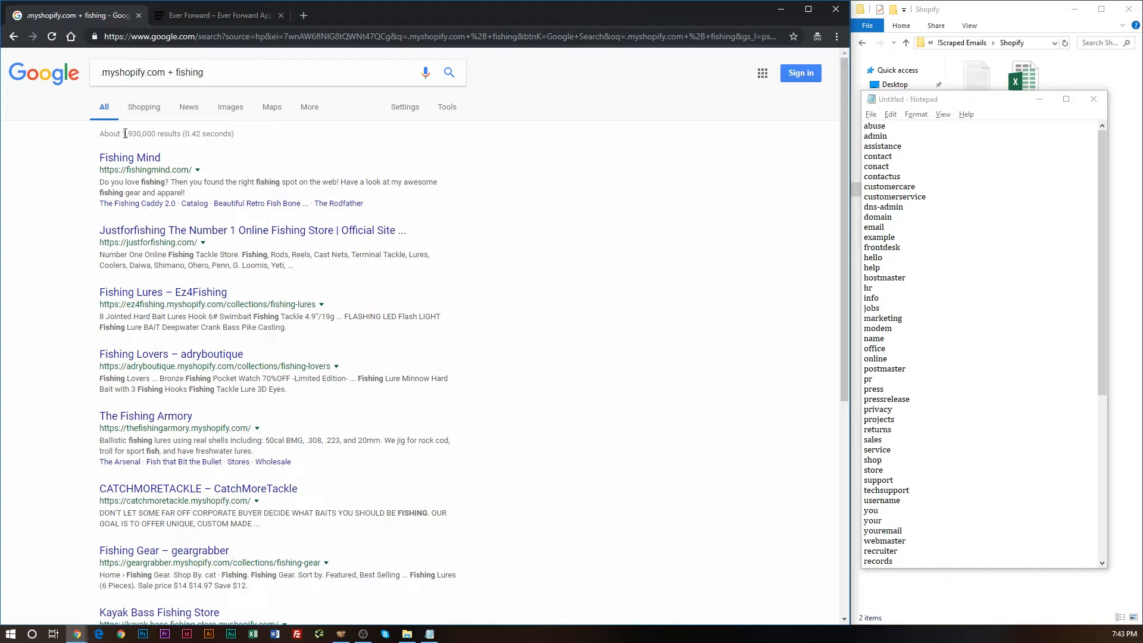
{"action": "mouse_move", "coordinate": [357, 287]}
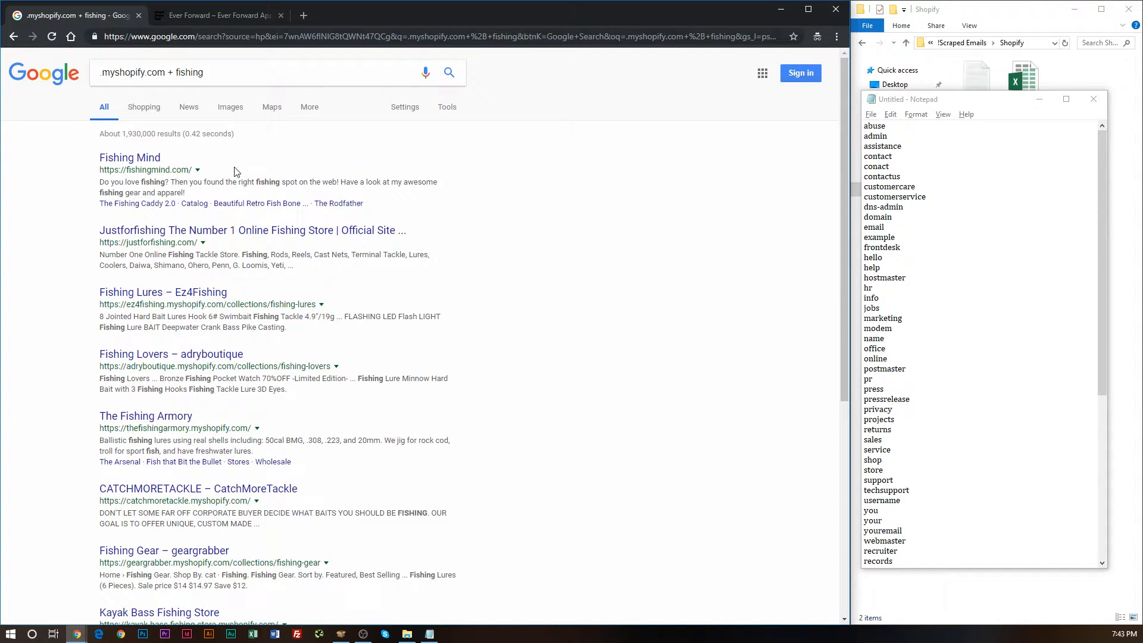
{"action": "scroll", "scroll_direction": "down", "scroll_amount": 3}
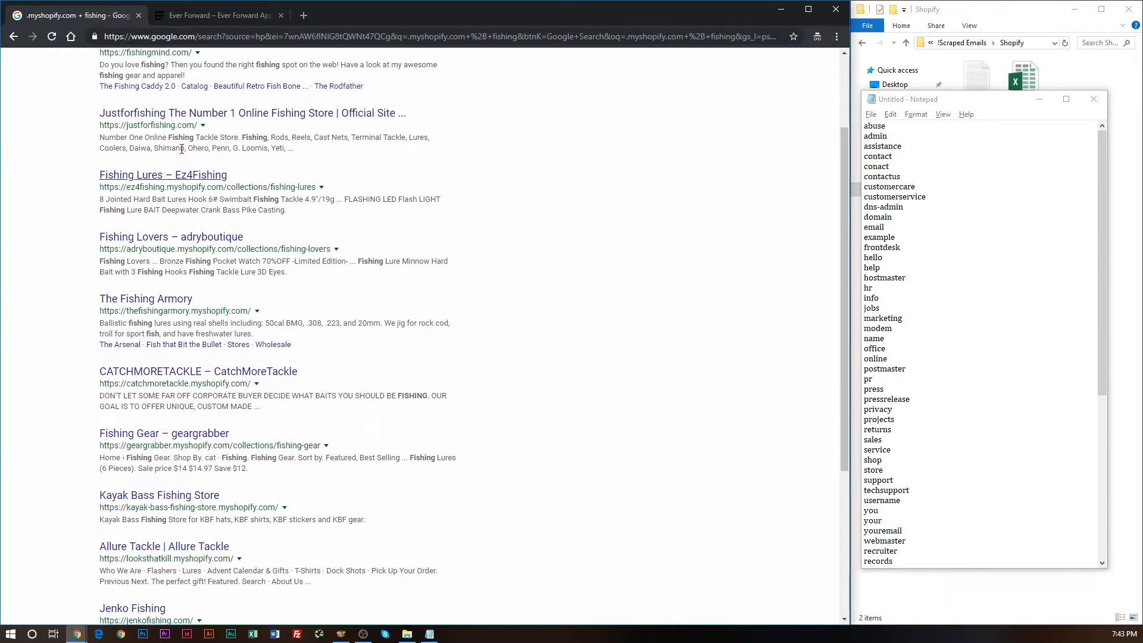
{"action": "scroll", "scroll_direction": "down", "scroll_amount": 3}
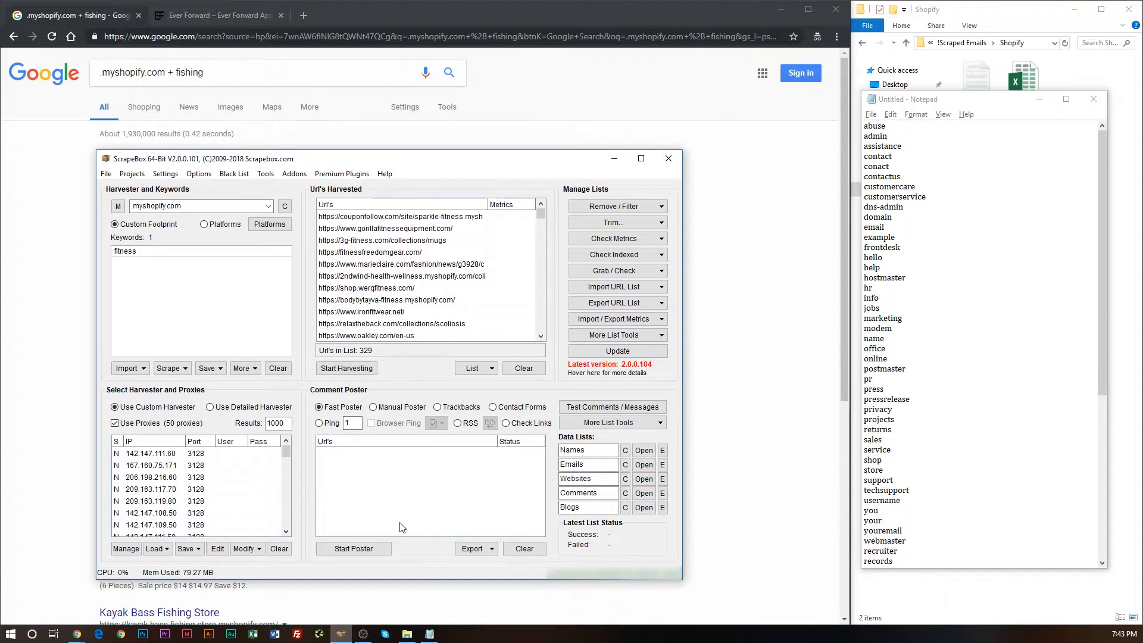
- Clear the harvested URLs, set the keyword to fishing with the .myshopify.com footprint, and start harvesting
{"action": "left_click", "coordinate": [524, 367]}
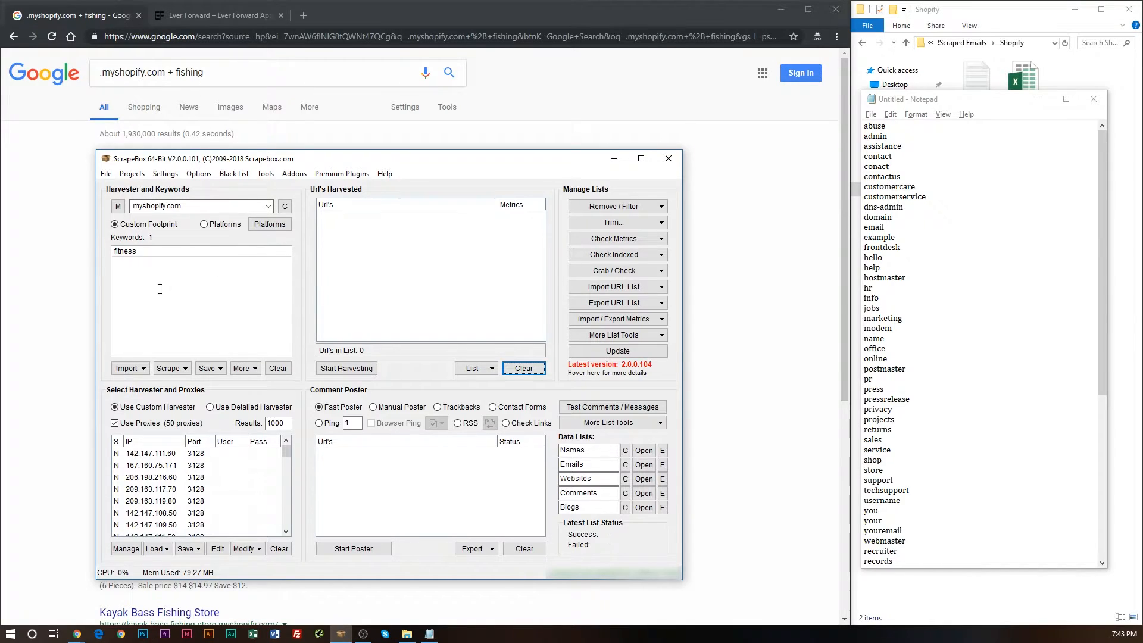
{"action": "triple_click", "coordinate": [196, 206]}
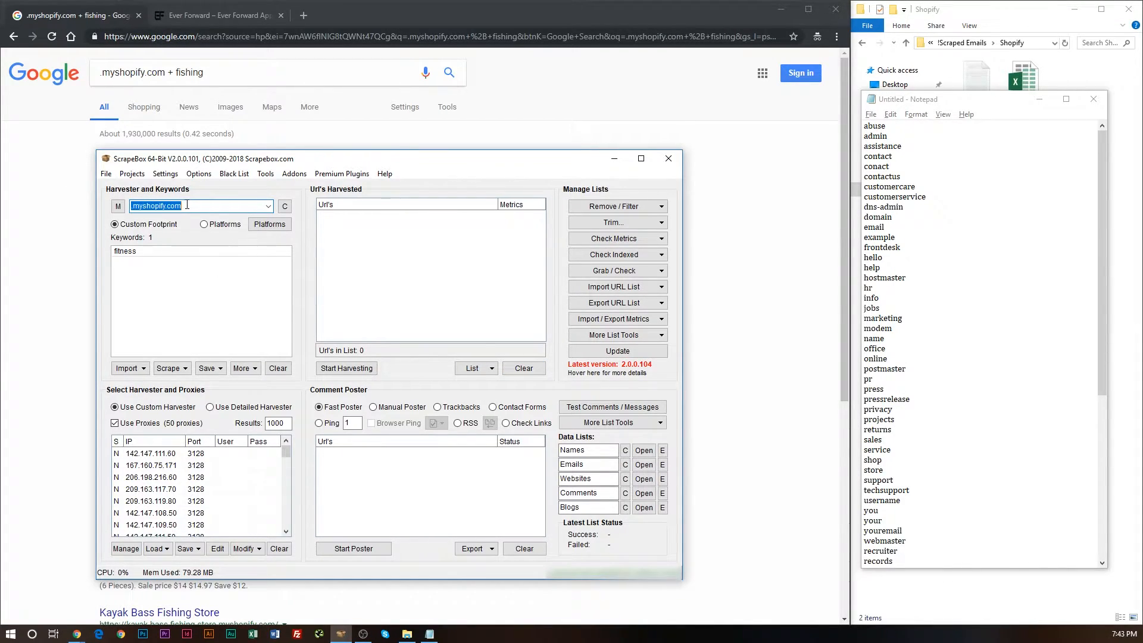
{"action": "left_click", "coordinate": [54, 264]}
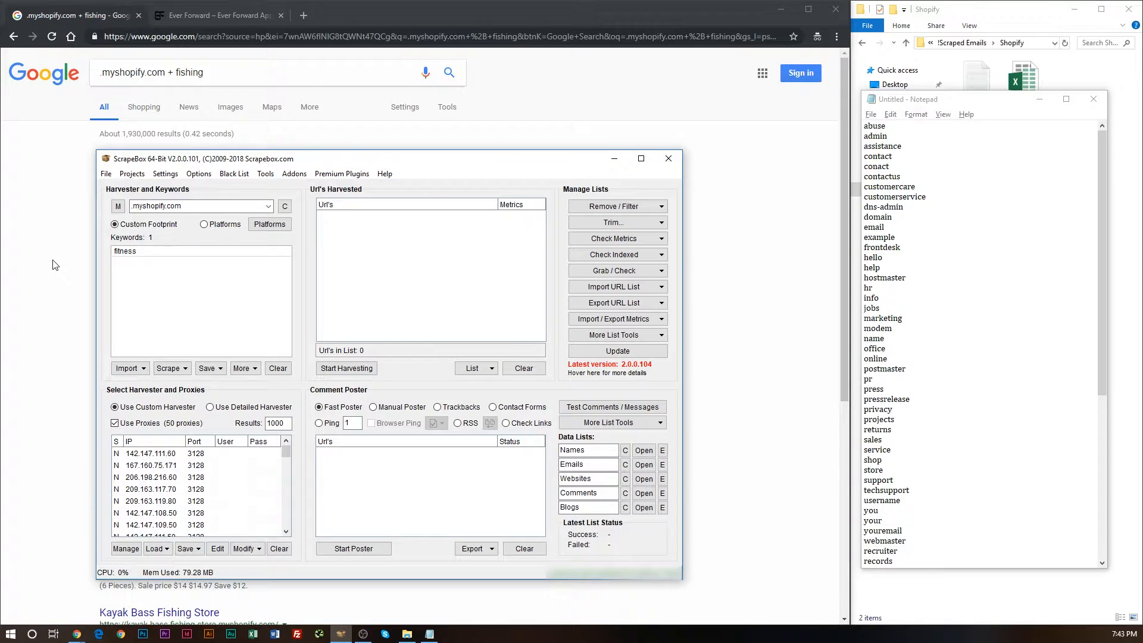
{"action": "type", "text": "fishing"}
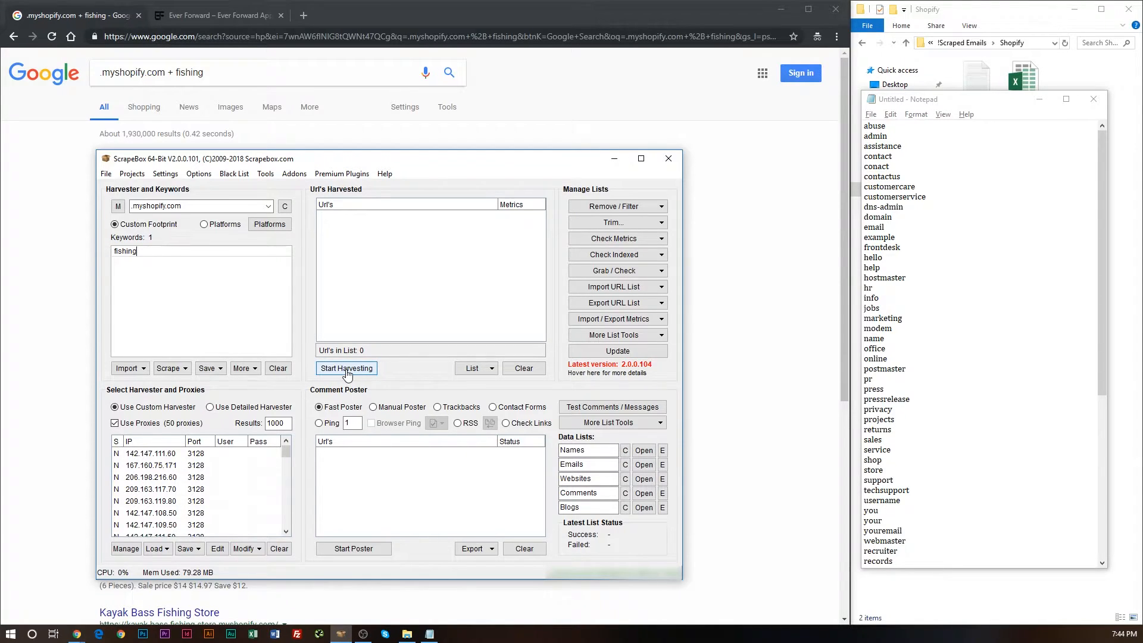
{"action": "left_click", "coordinate": [347, 368]}
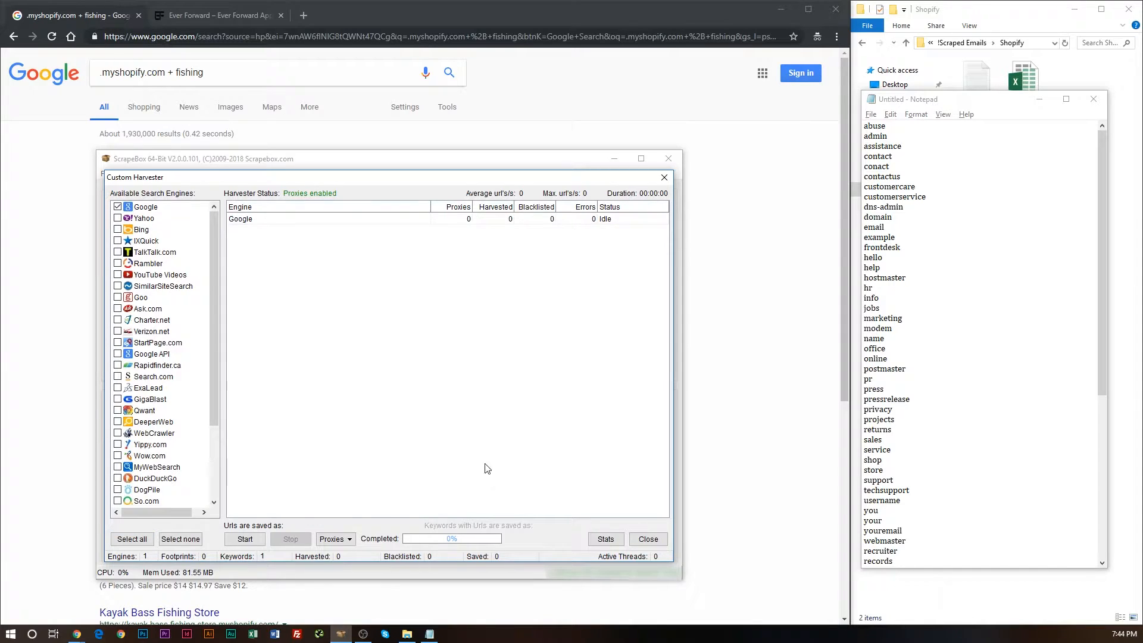
- Run the Google harvest until 313 fishing Shopify store URLs are collected
{"action": "left_click", "coordinate": [245, 539]}
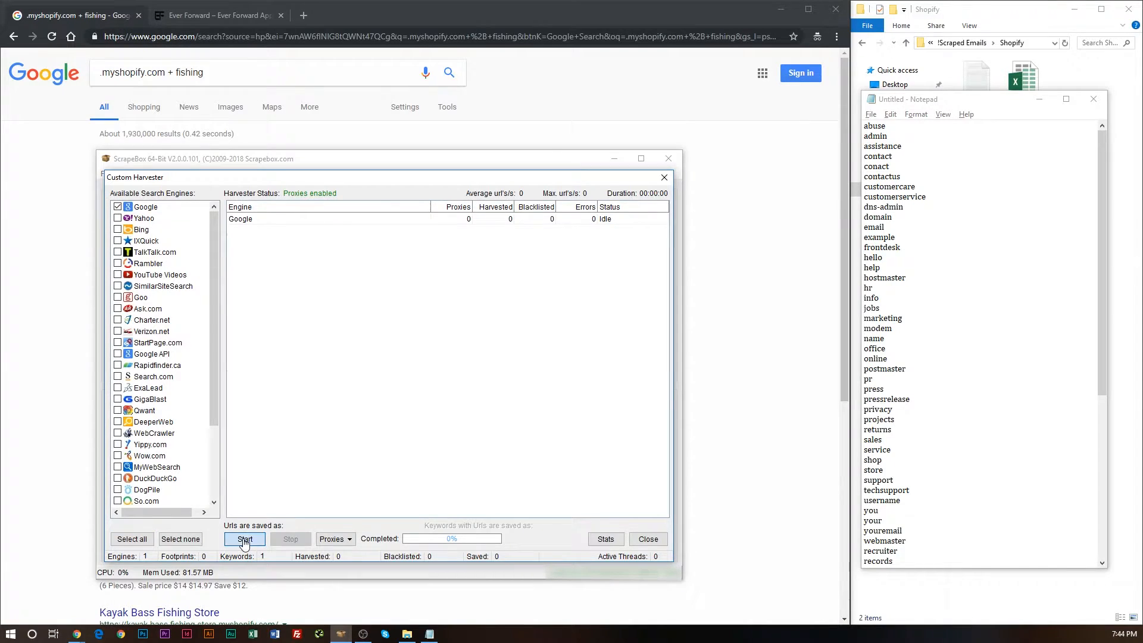
{"action": "left_click", "coordinate": [246, 538]}
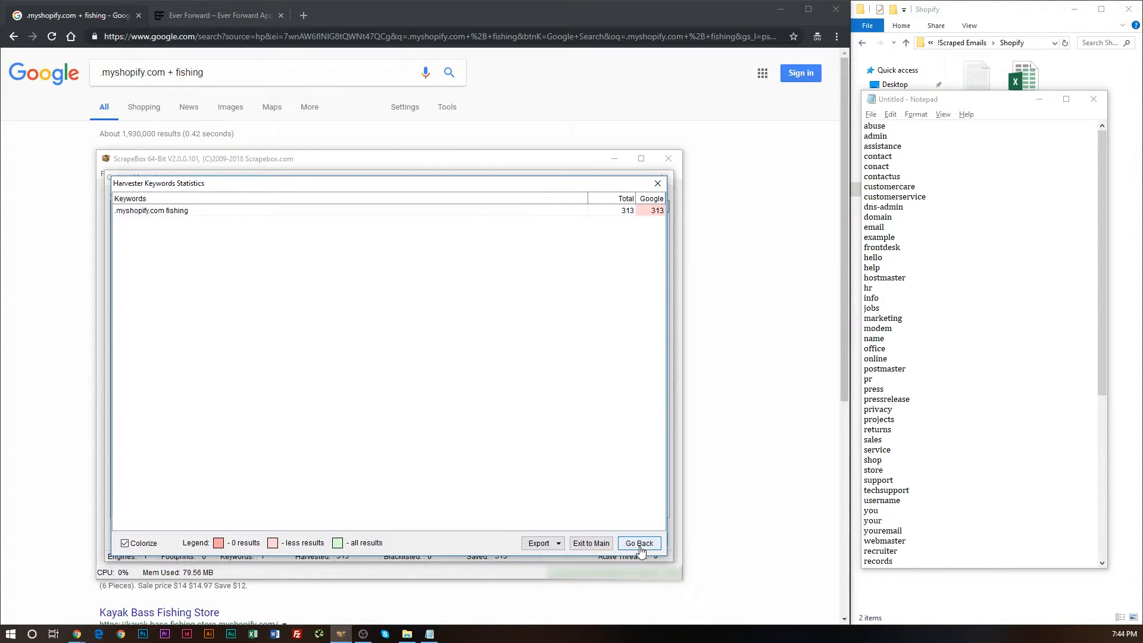
{"action": "left_click", "coordinate": [638, 542]}
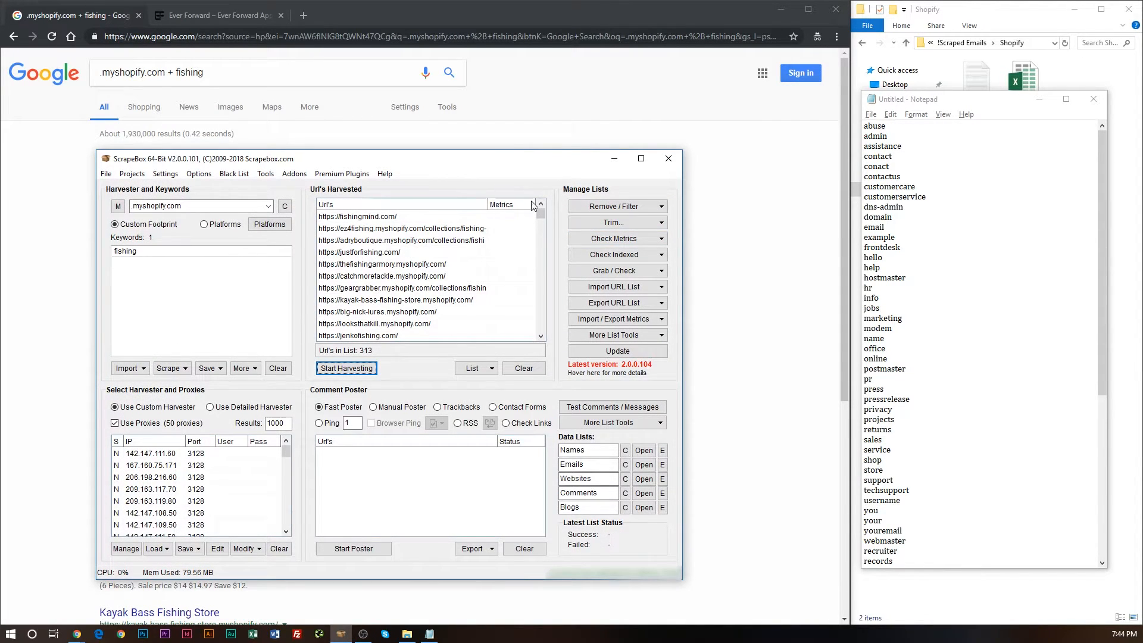
- Remove duplicate URLs, trimming the harvested list from 313 to 298 entries
{"action": "left_click", "coordinate": [617, 206]}
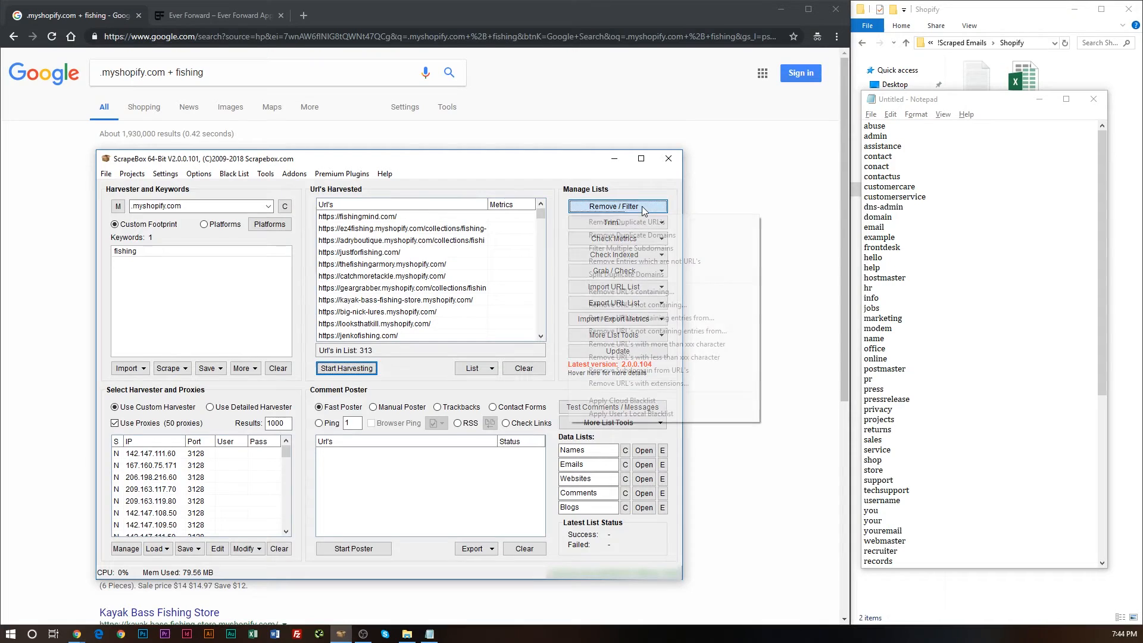
{"action": "left_click", "coordinate": [616, 206]}
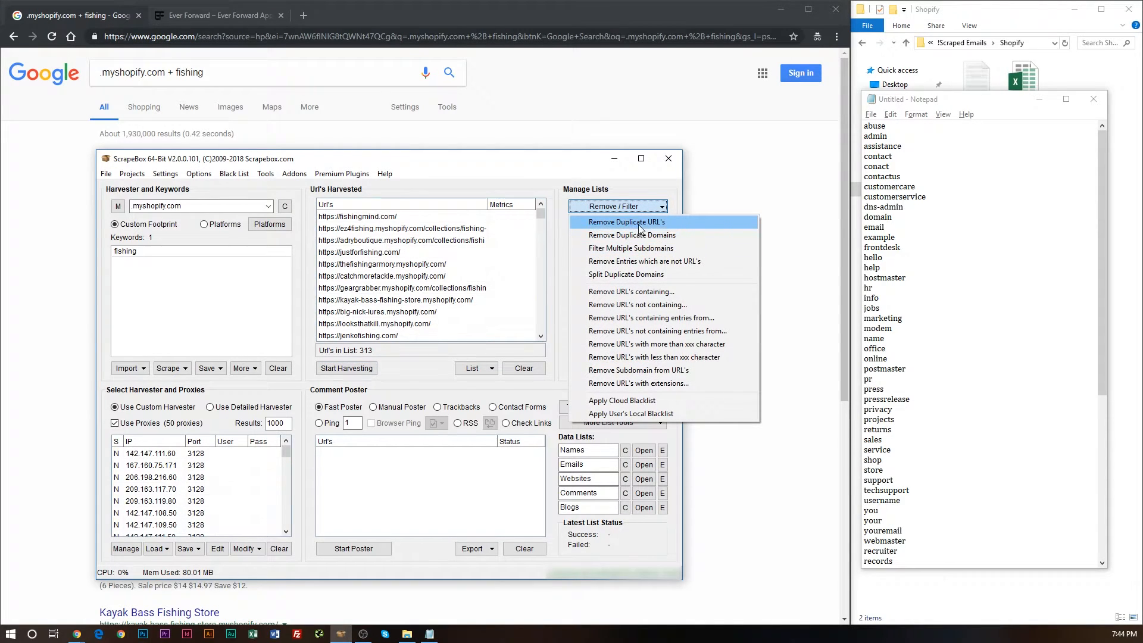
{"action": "mouse_move", "coordinate": [632, 235]}
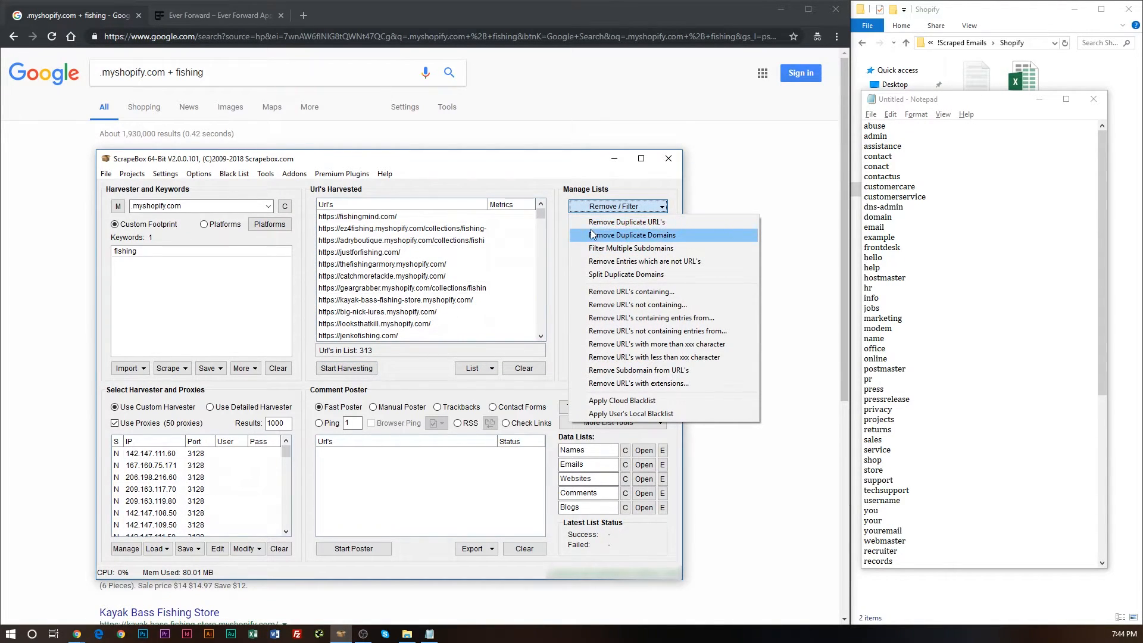
{"action": "mouse_move", "coordinate": [388, 327]}
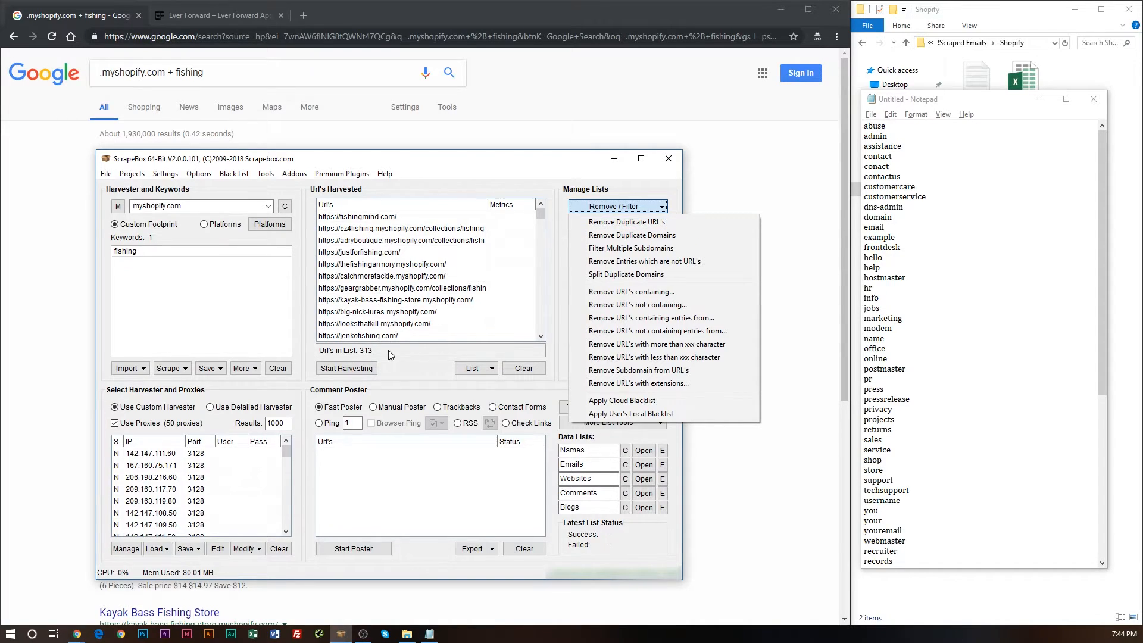
{"action": "mouse_move", "coordinate": [635, 222]}
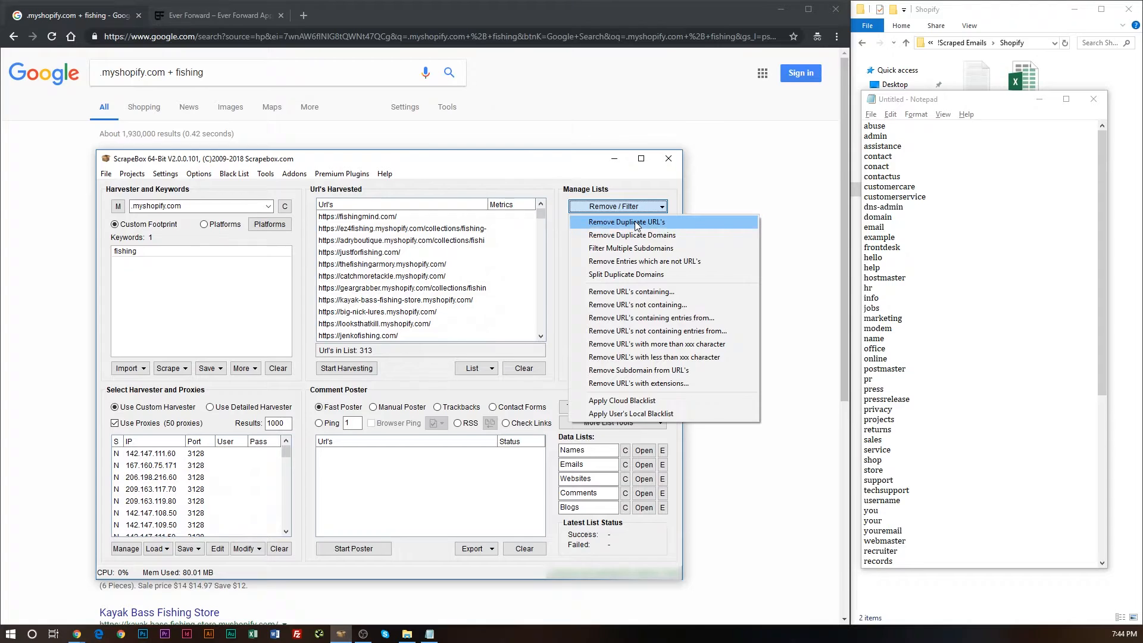
{"action": "left_click", "coordinate": [625, 221]}
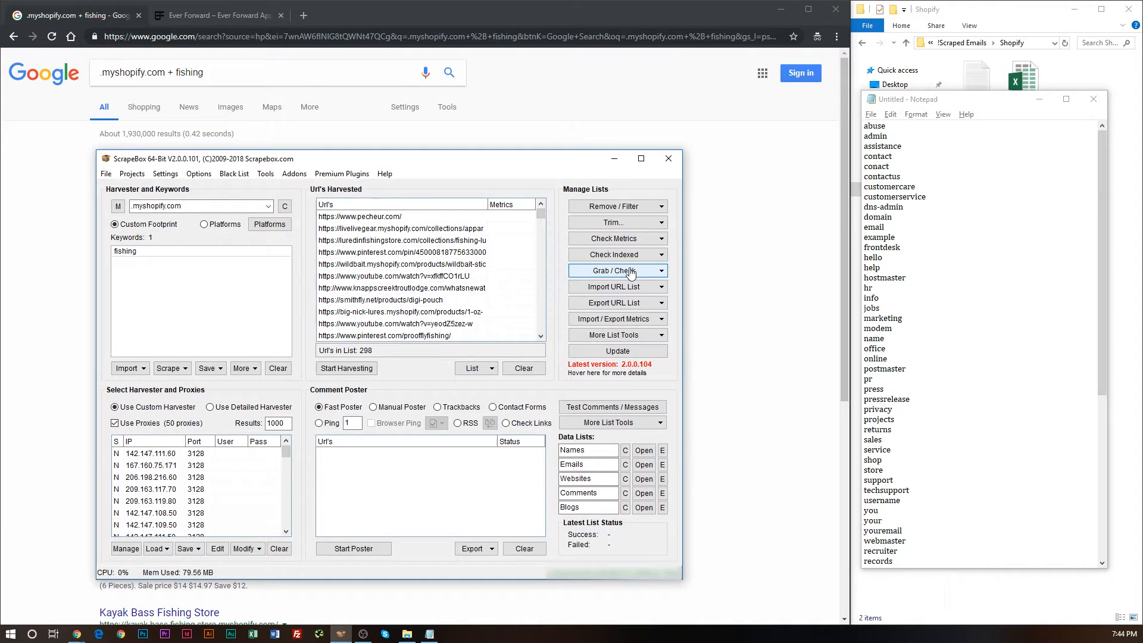
- Launch the Grab emails by Crawling Sites tool on the 298 harvested URLs
{"action": "left_click", "coordinate": [616, 270]}
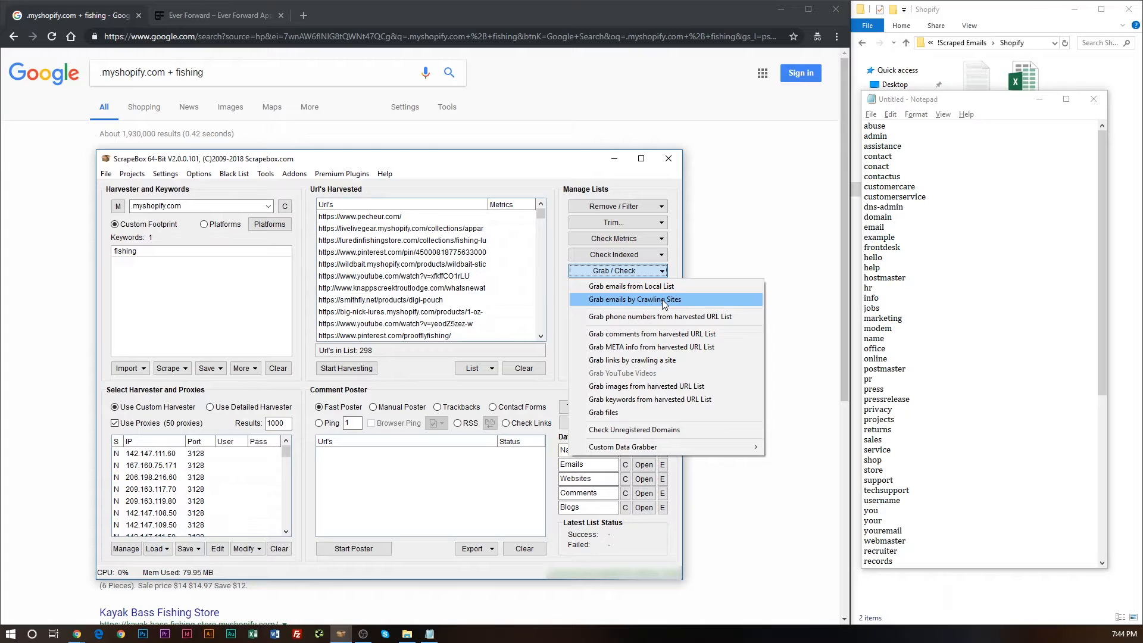
{"action": "mouse_move", "coordinate": [408, 234]}
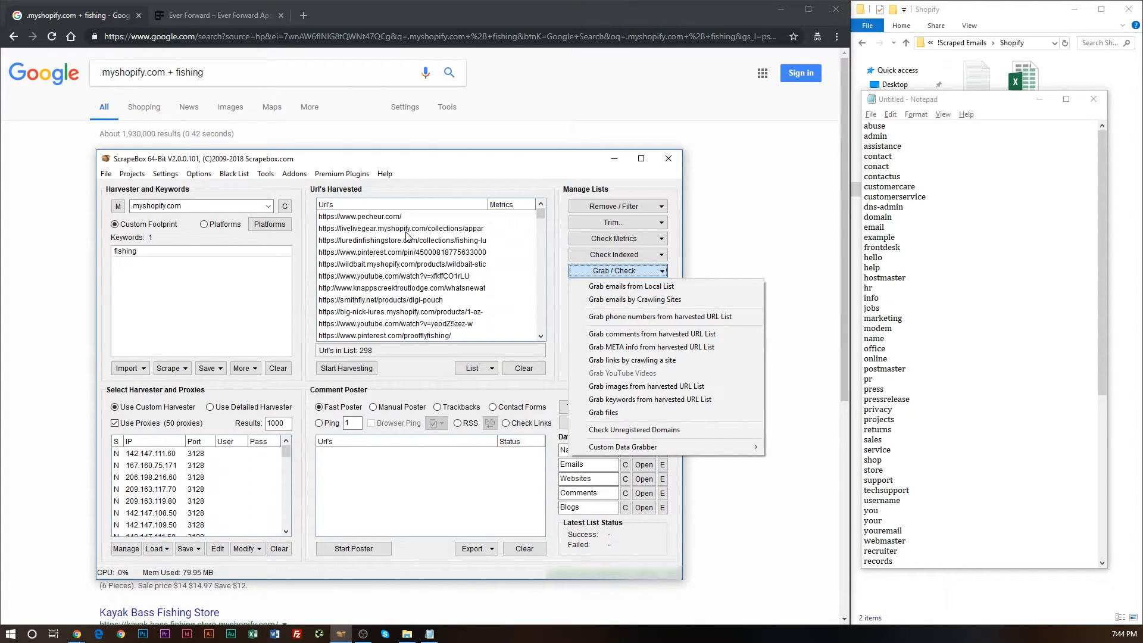
{"action": "mouse_move", "coordinate": [402, 288]}
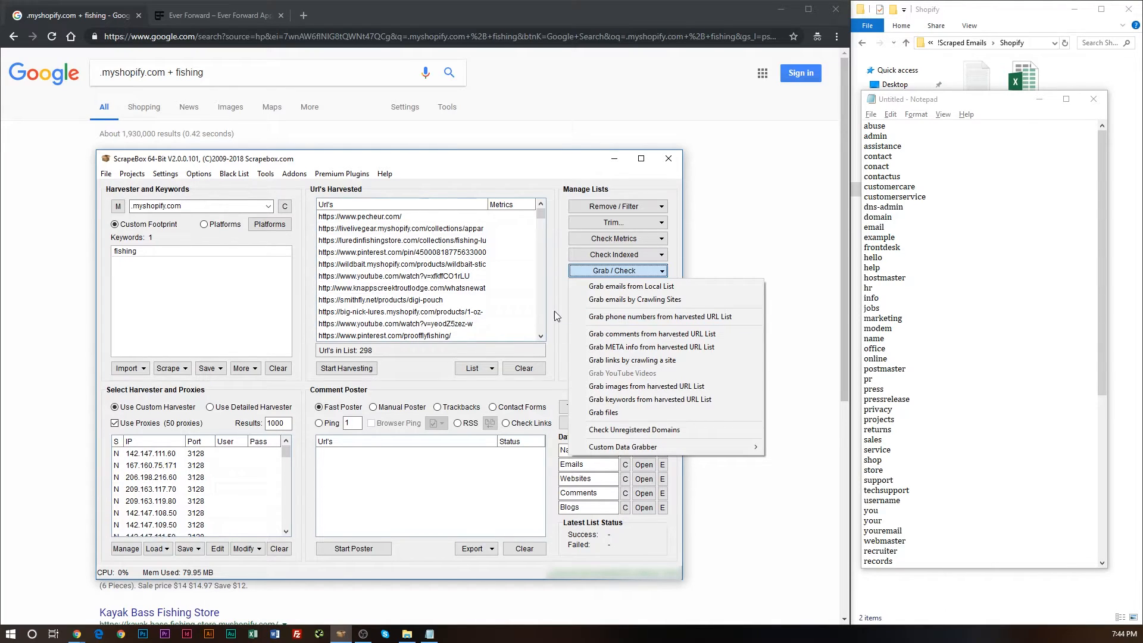
{"action": "left_click", "coordinate": [635, 300]}
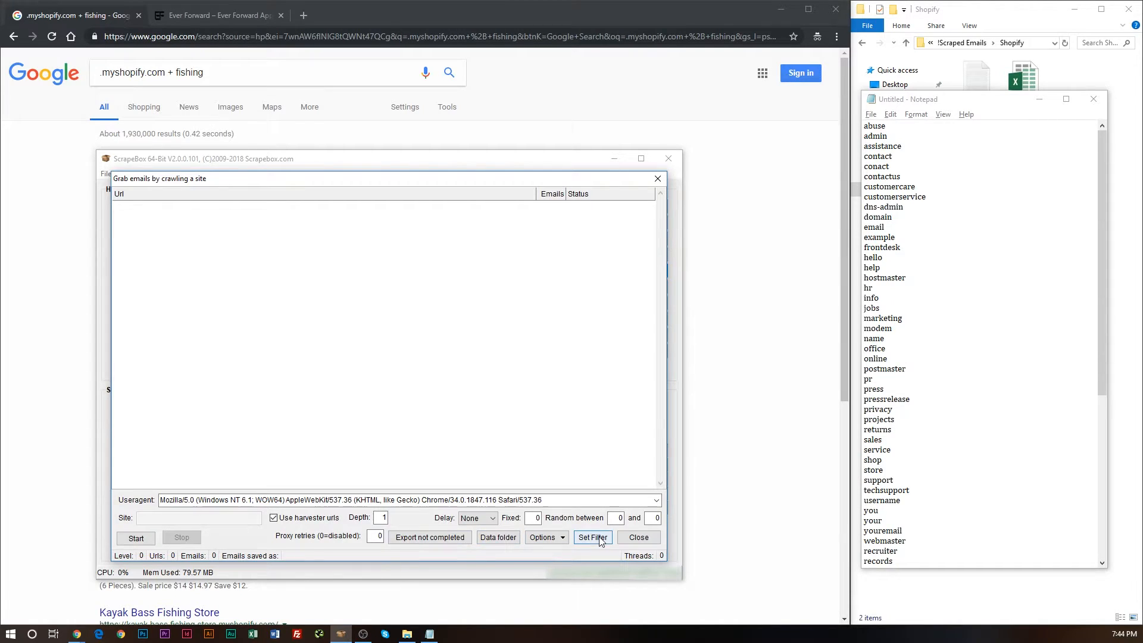
{"action": "left_click", "coordinate": [954, 237]}
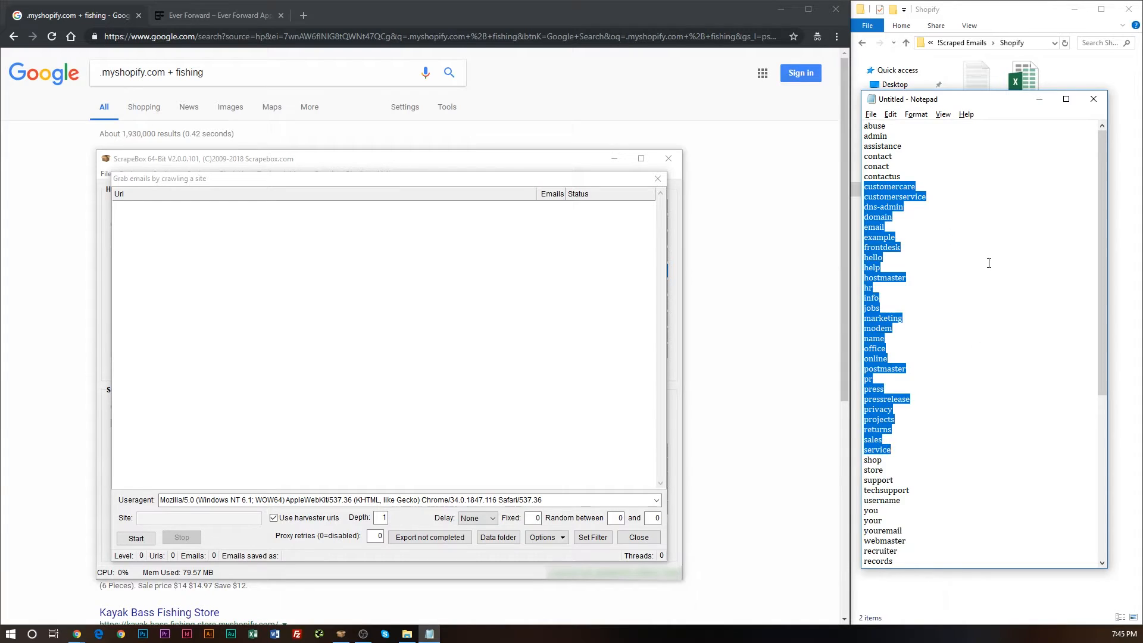
{"action": "left_click", "coordinate": [895, 307]}
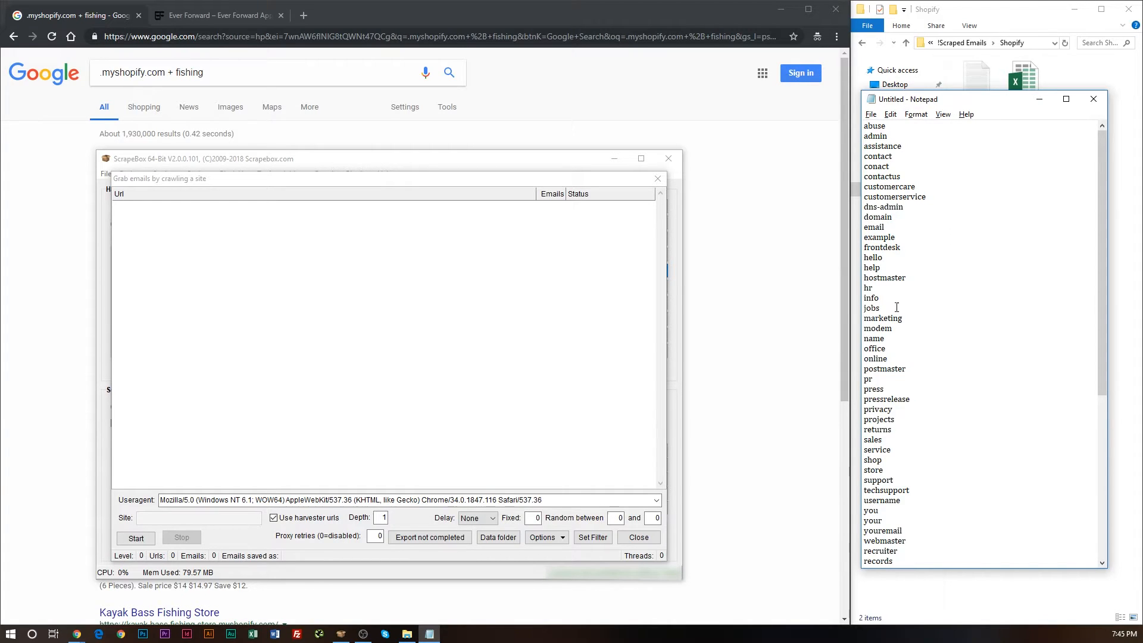
{"action": "left_click", "coordinate": [591, 537]}
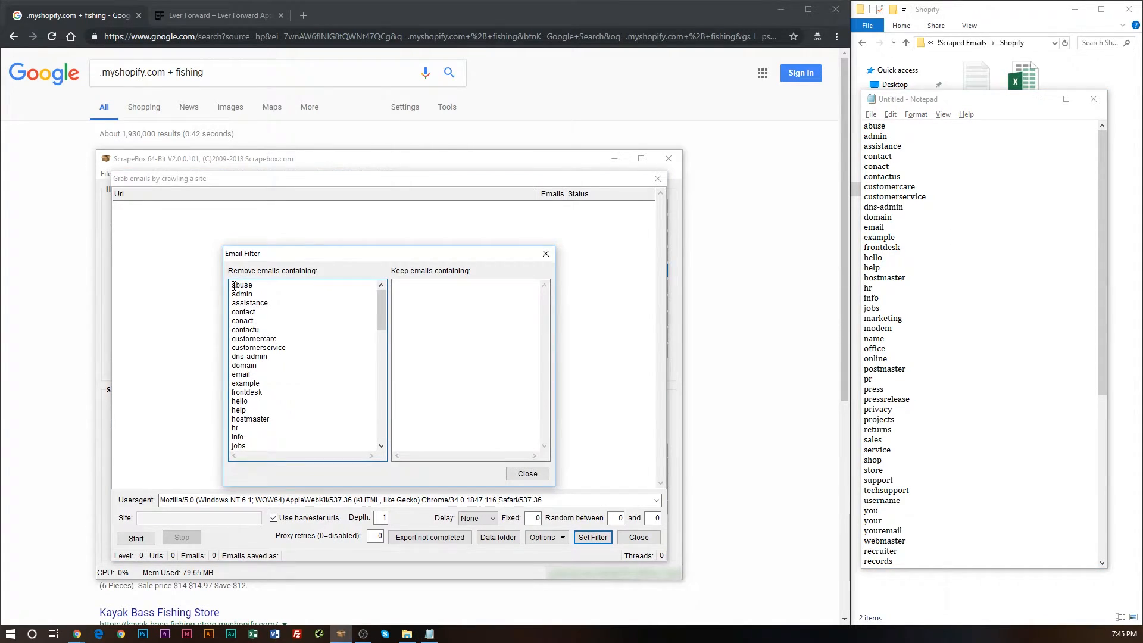
{"action": "scroll", "scroll_direction": "down", "scroll_amount": 3}
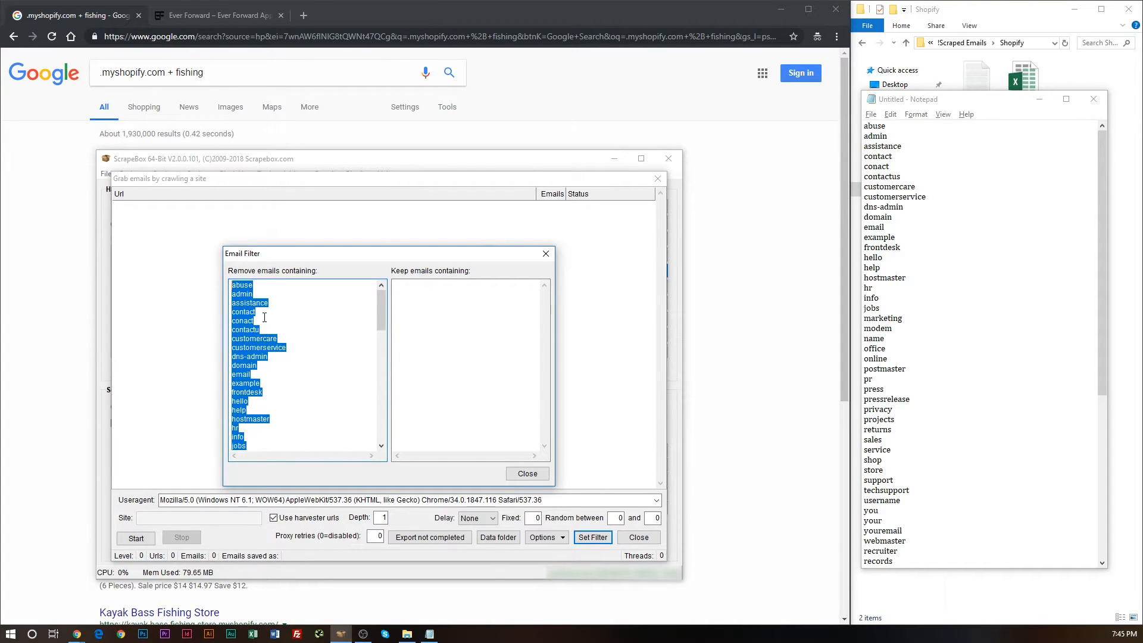
{"action": "left_click", "coordinate": [275, 301]}
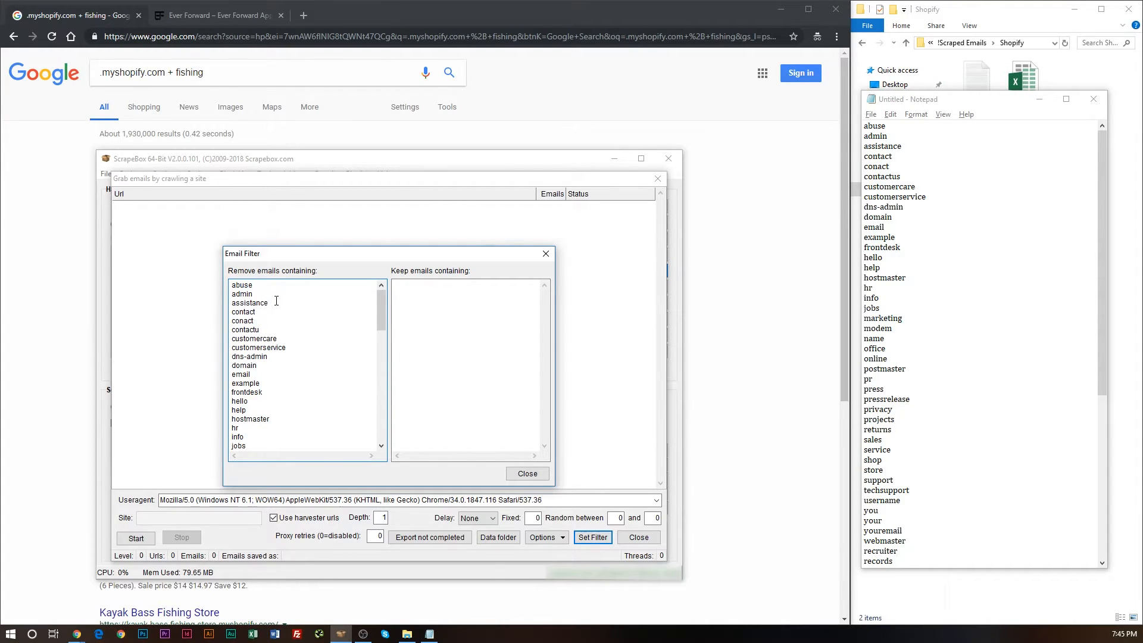
{"action": "mouse_move", "coordinate": [244, 322]}
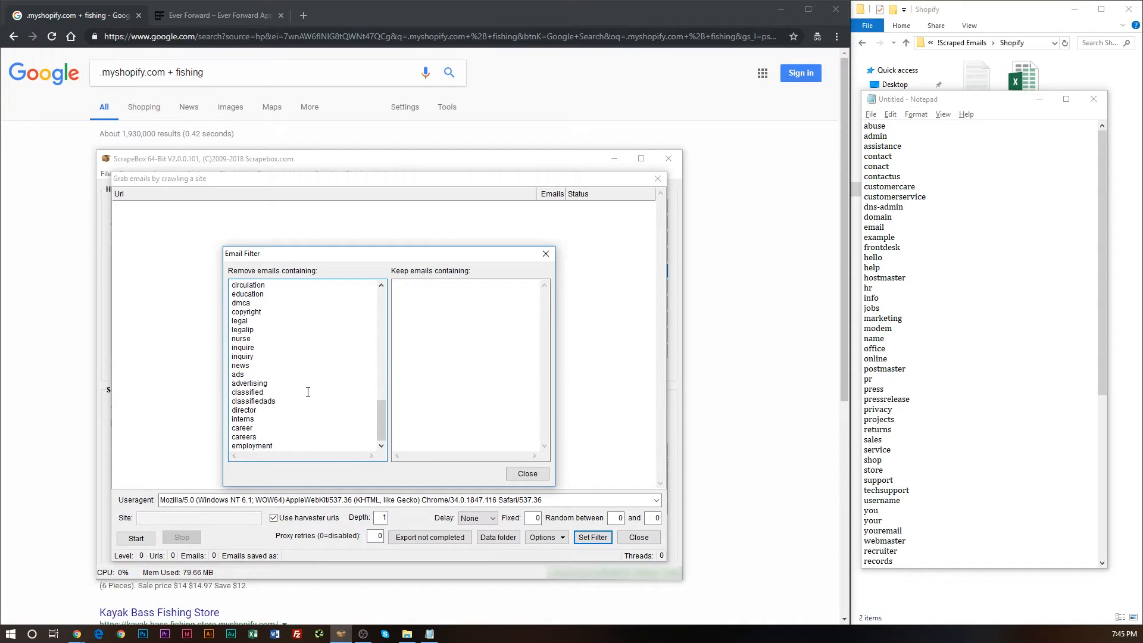
{"action": "scroll", "scroll_direction": "down", "scroll_amount": 3}
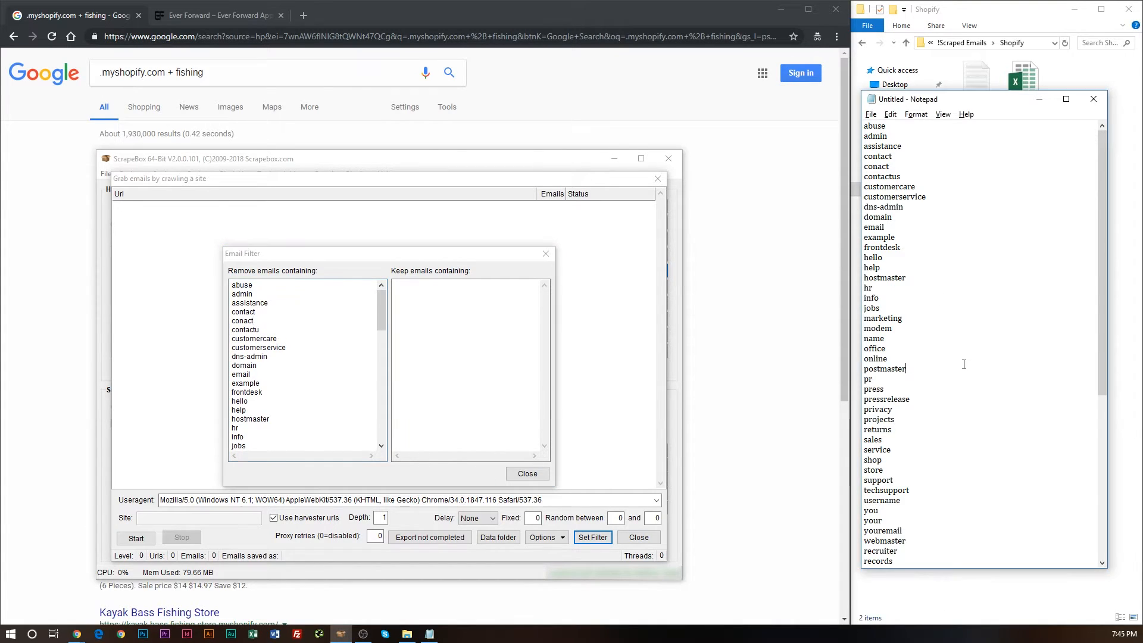
{"action": "double_click", "coordinate": [884, 368]}
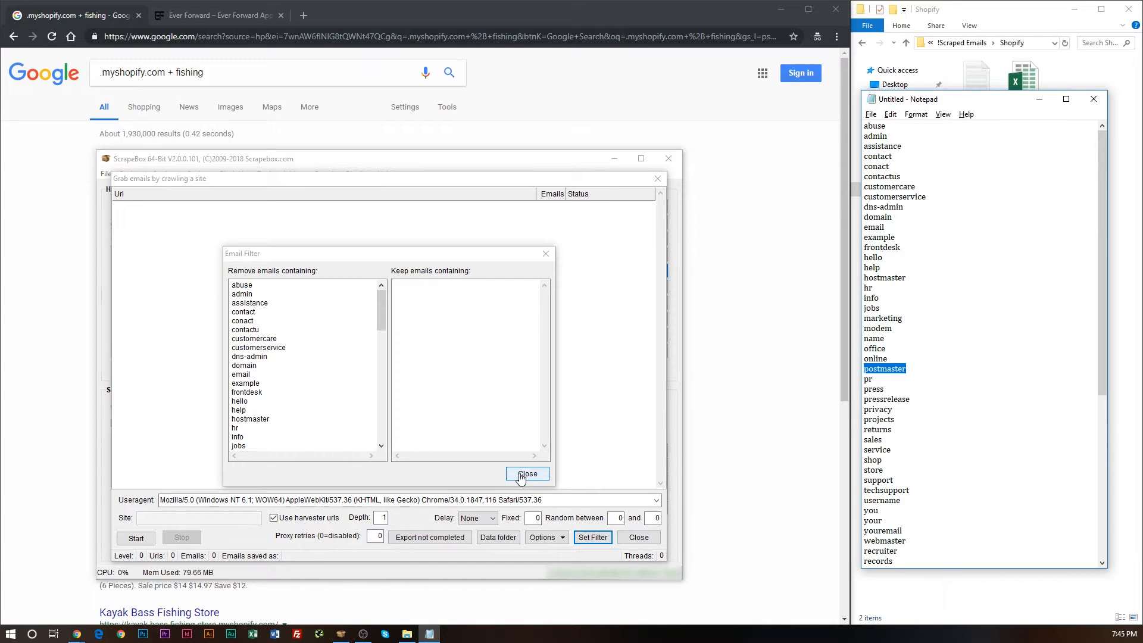
{"action": "left_click", "coordinate": [527, 473]}
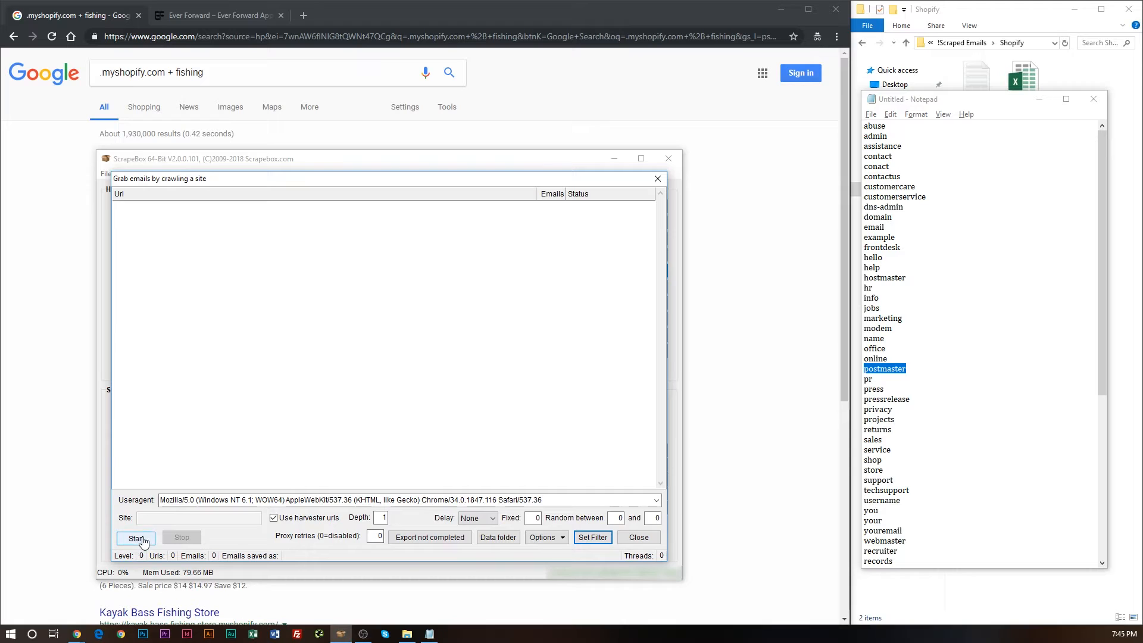
- Crawl all 298 URLs for emails, collecting 76 addresses saved to a text file
{"action": "left_click", "coordinate": [136, 536]}
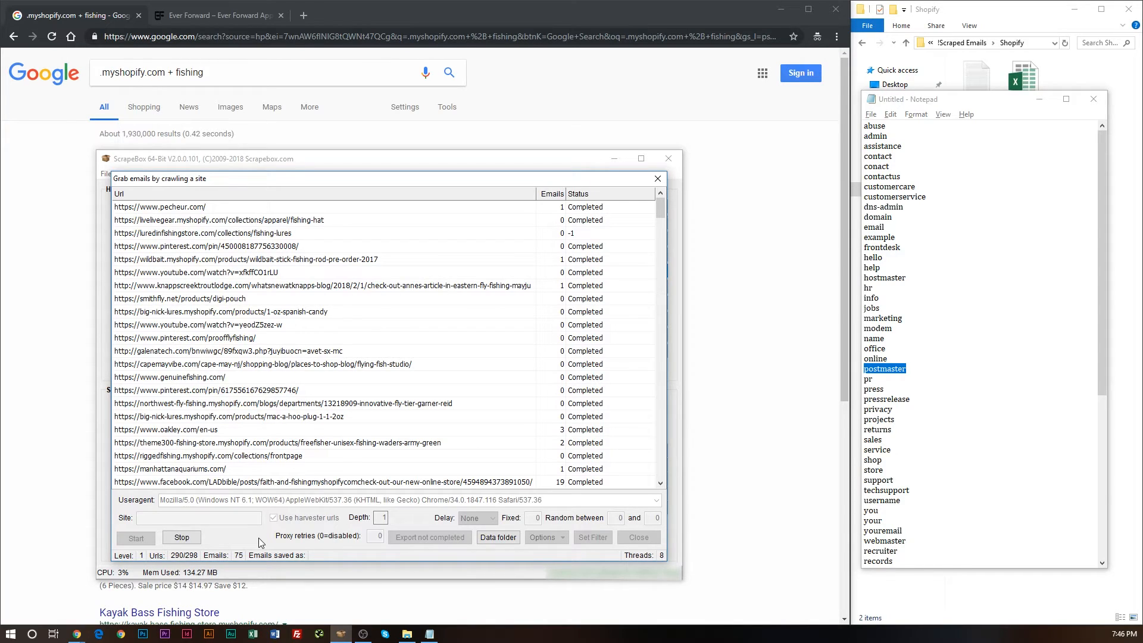
{"action": "left_click", "coordinate": [181, 536]}
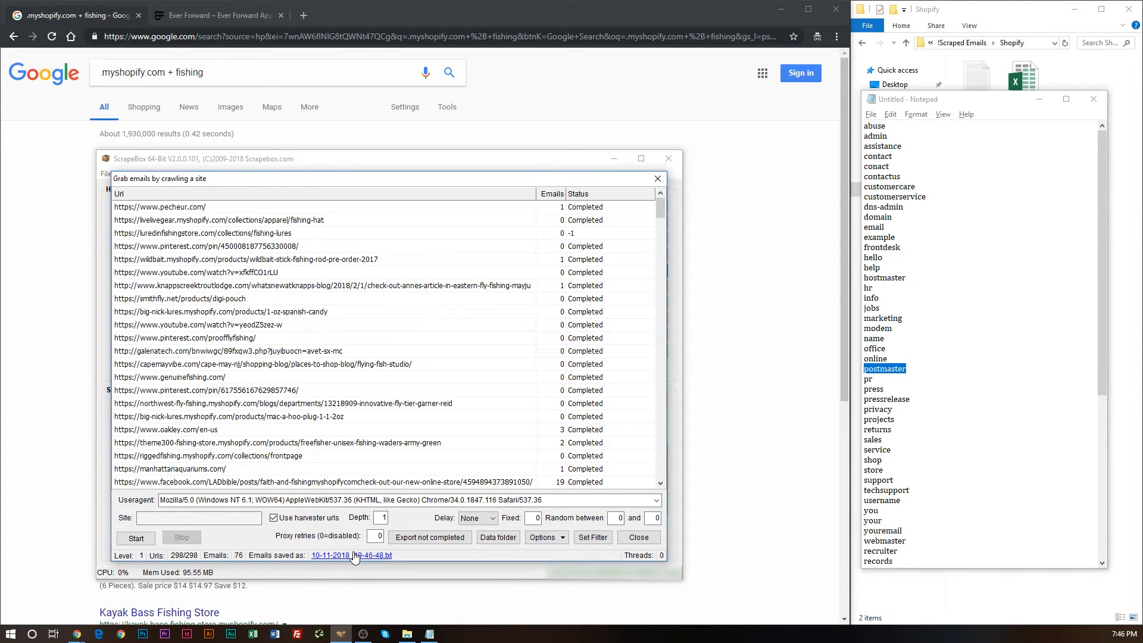
{"action": "left_click", "coordinate": [353, 555]}
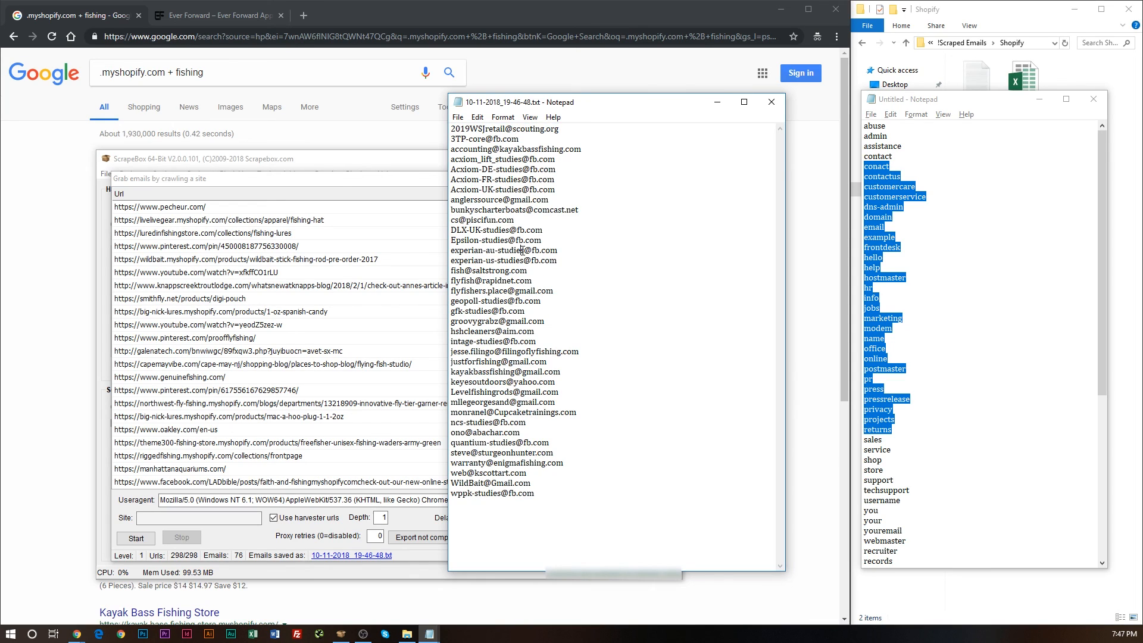
{"action": "mouse_move", "coordinate": [659, 410]}
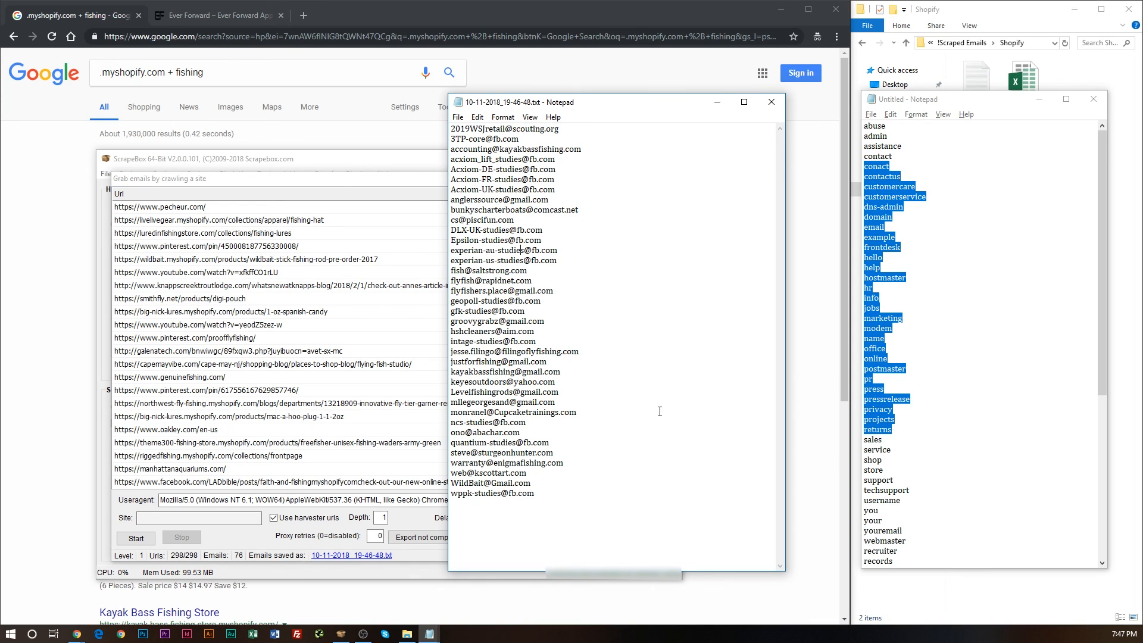